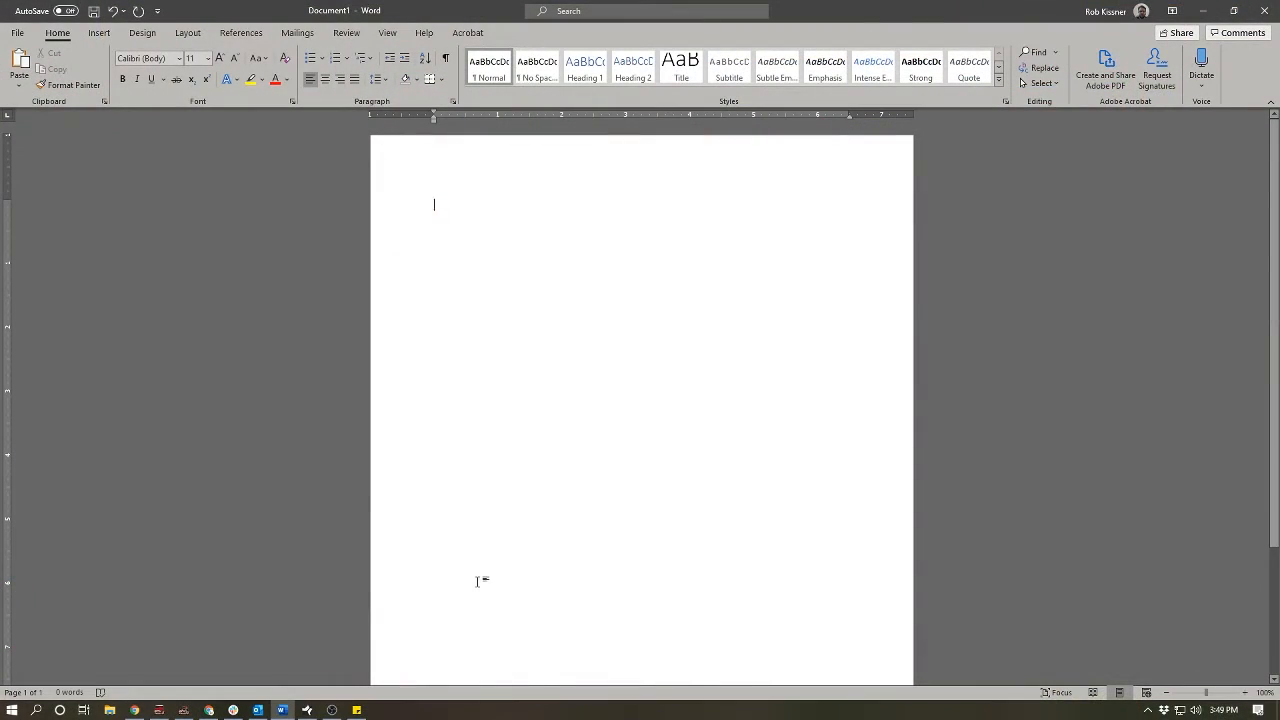
mouse_move(528, 284)
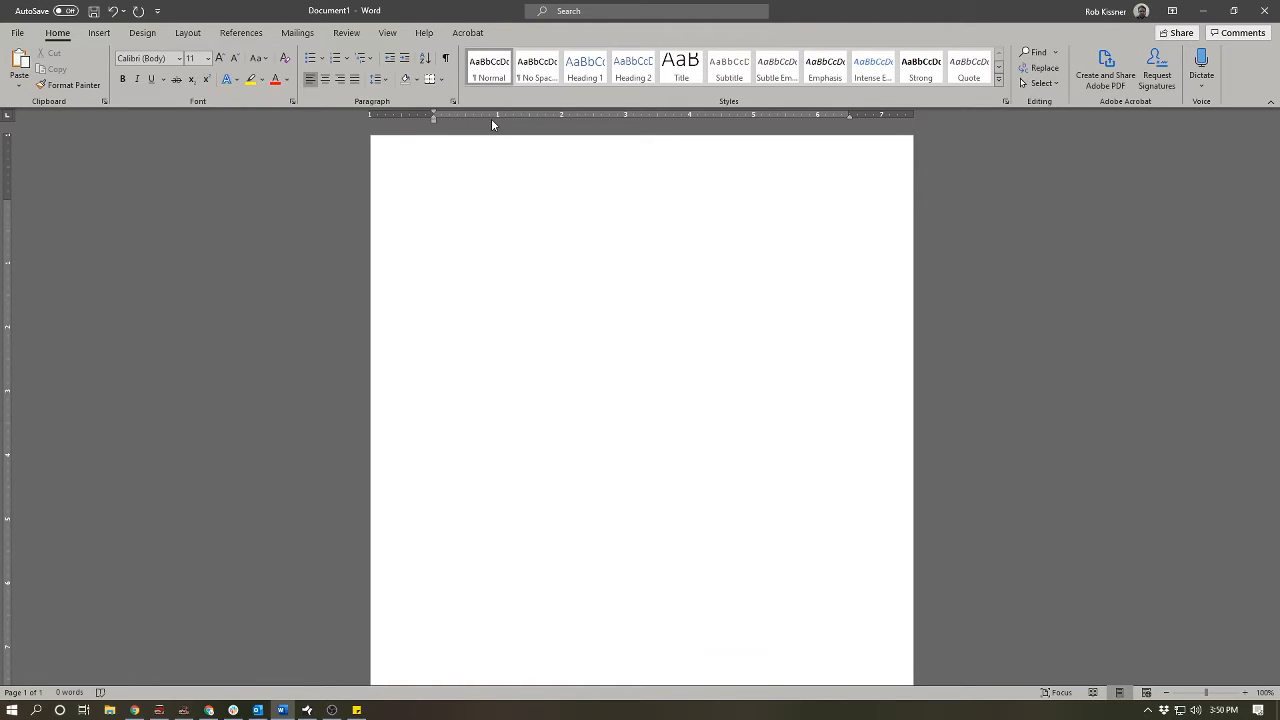
Hide the ruler from the View settings, show it again, and return to Home.
left_click(434, 204)
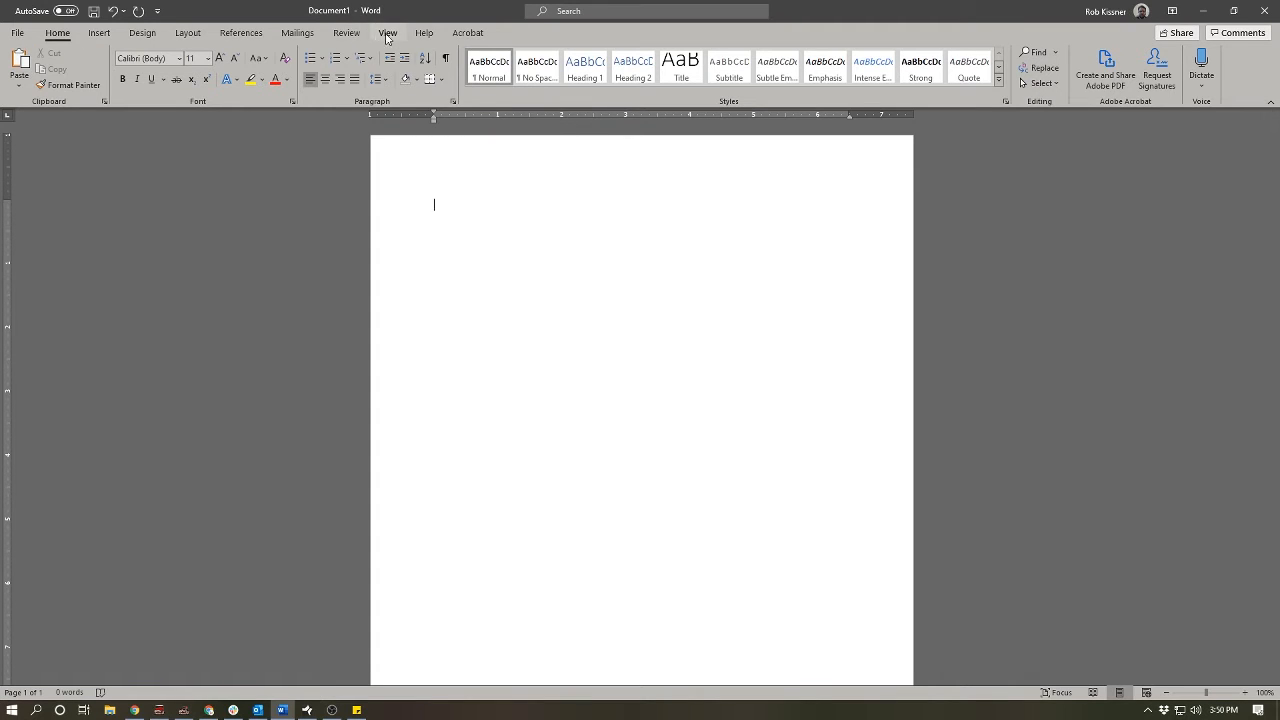
left_click(388, 32)
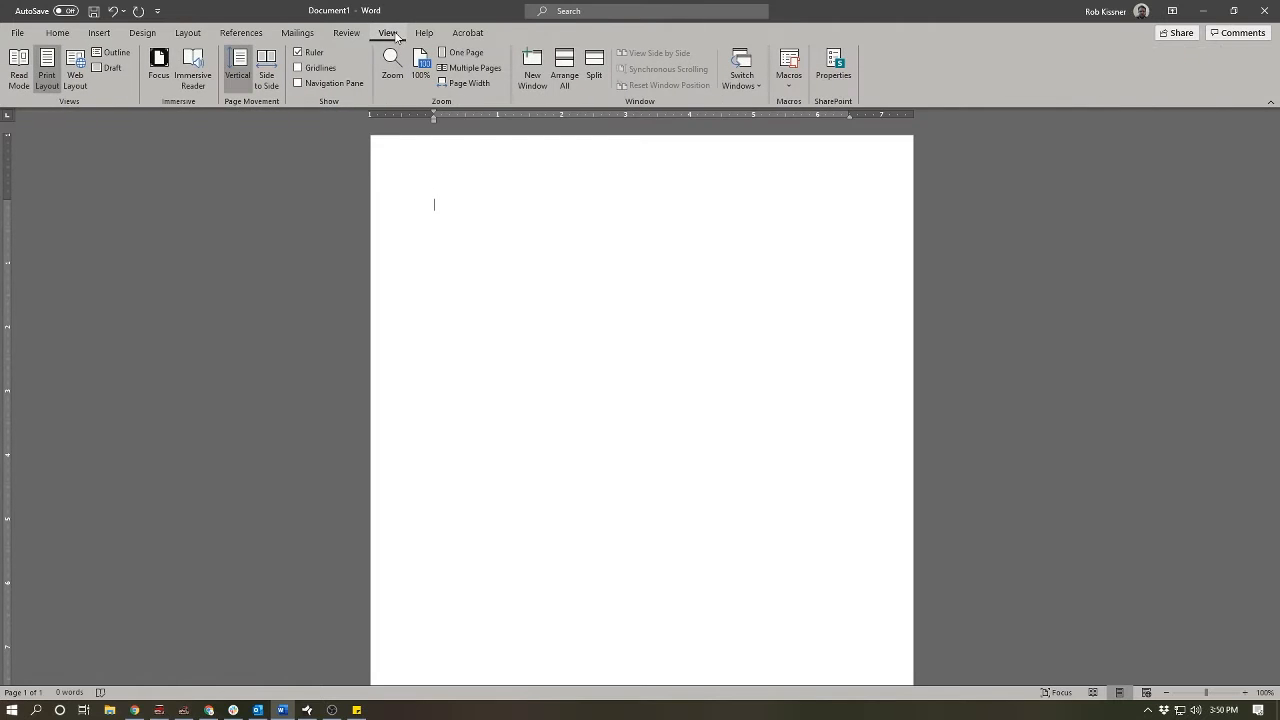
left_click(298, 52)
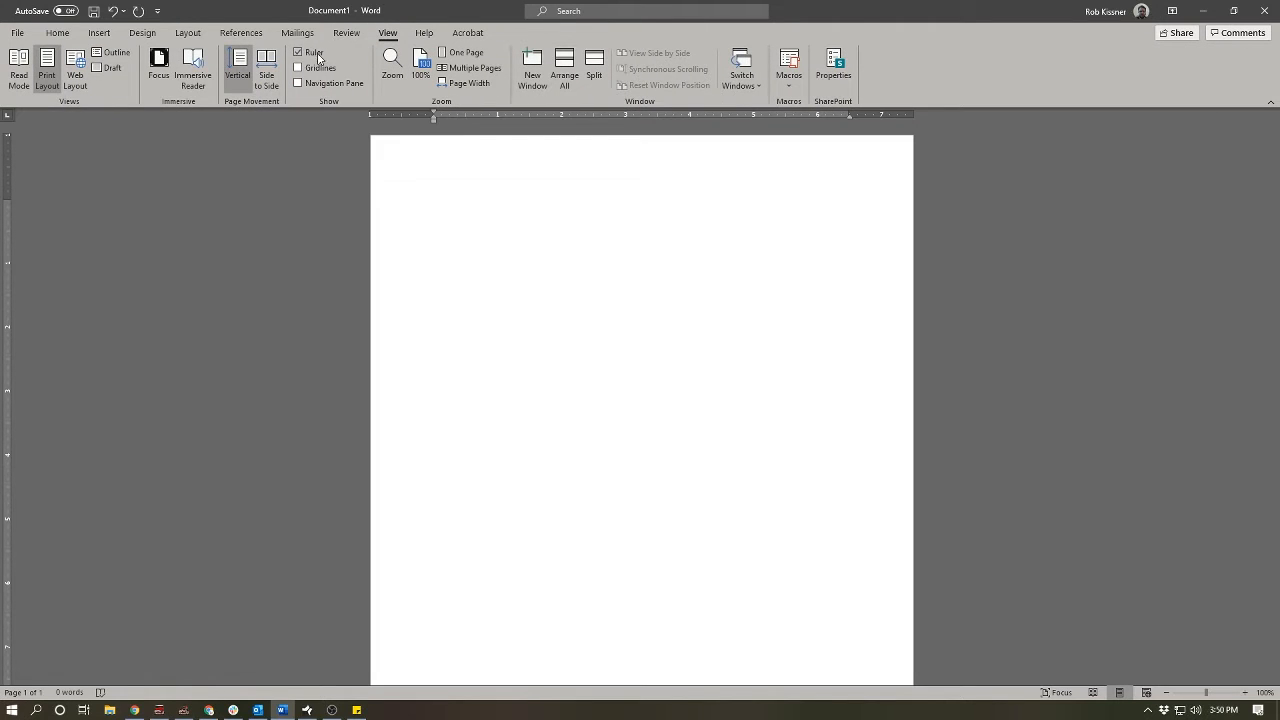
left_click(298, 52)
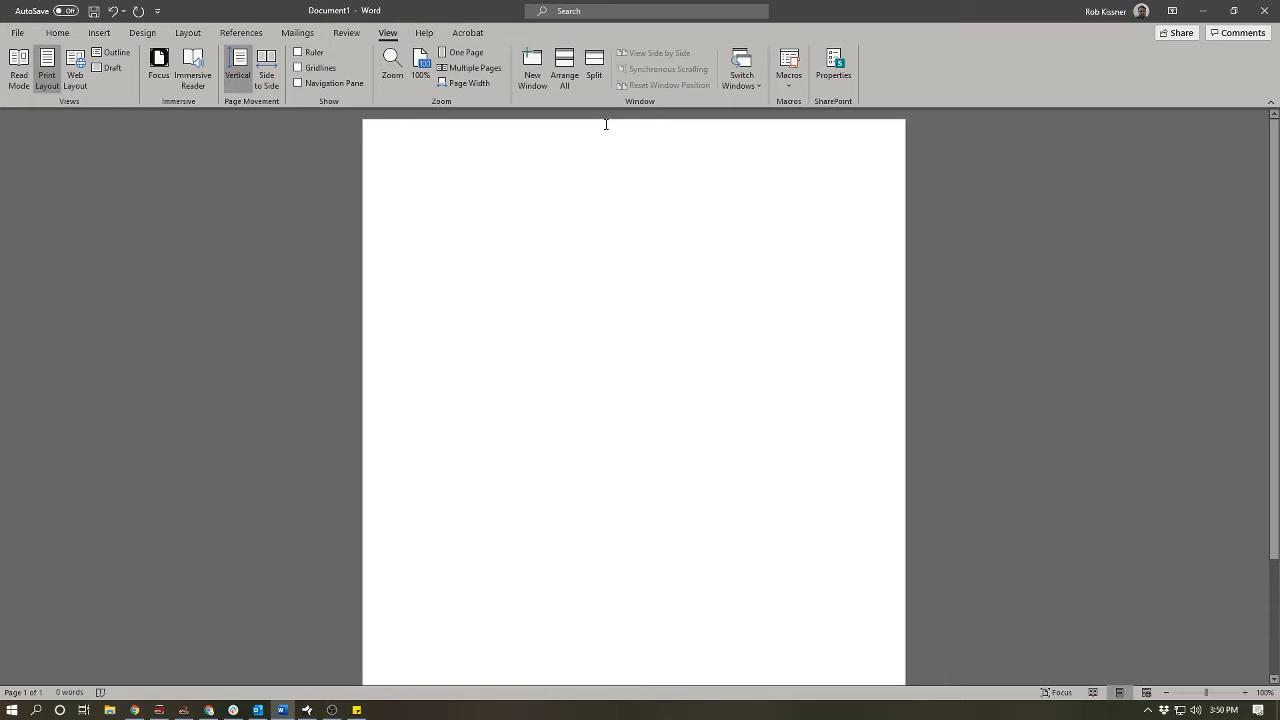
left_click(298, 52)
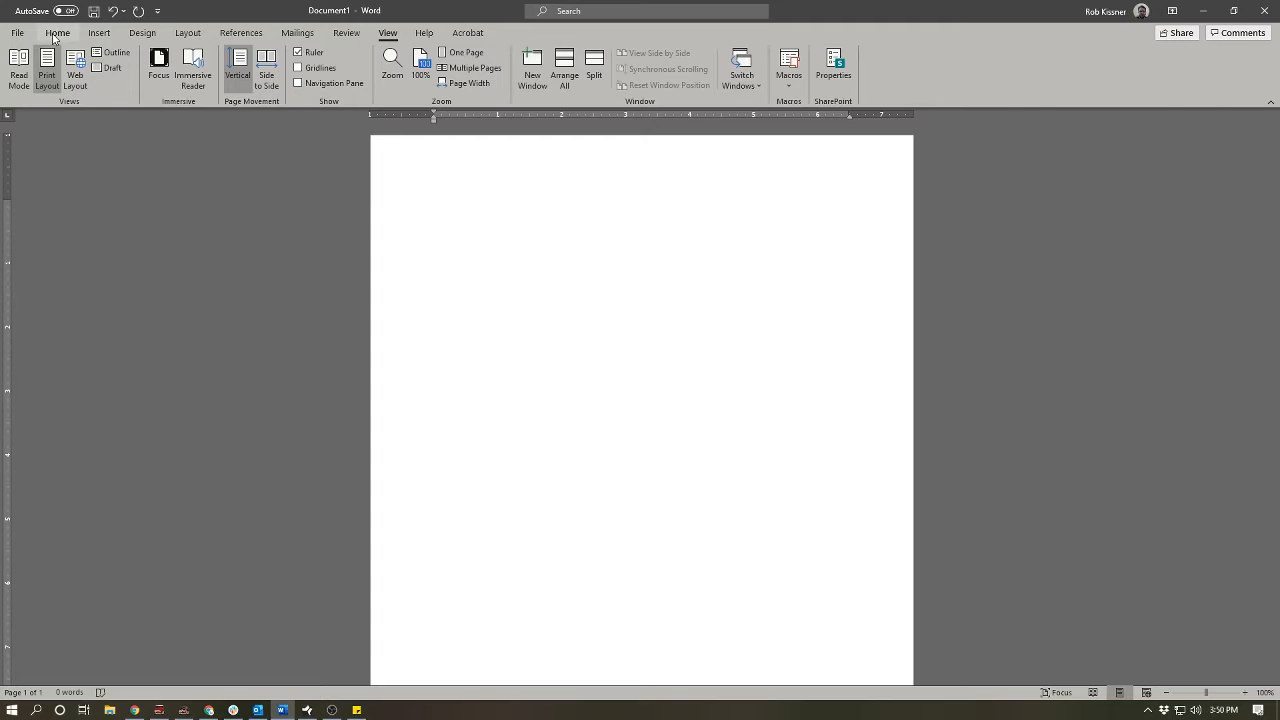
left_click(56, 32)
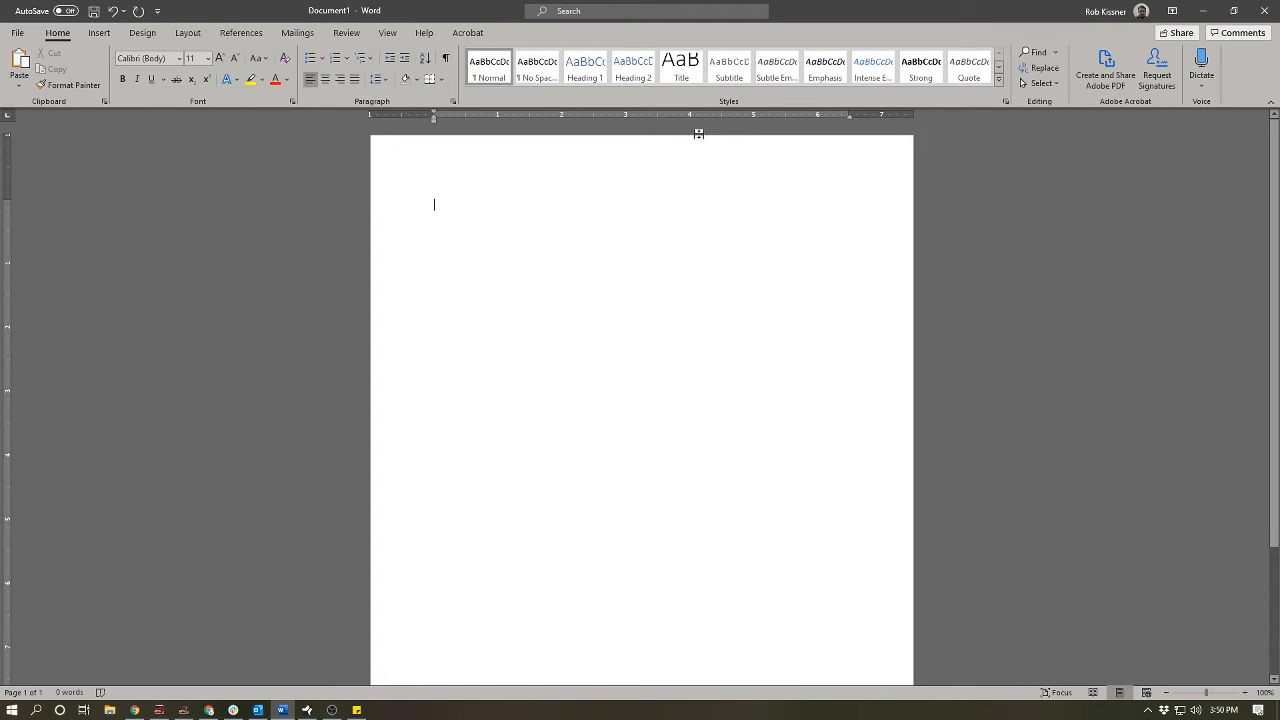
mouse_move(690, 126)
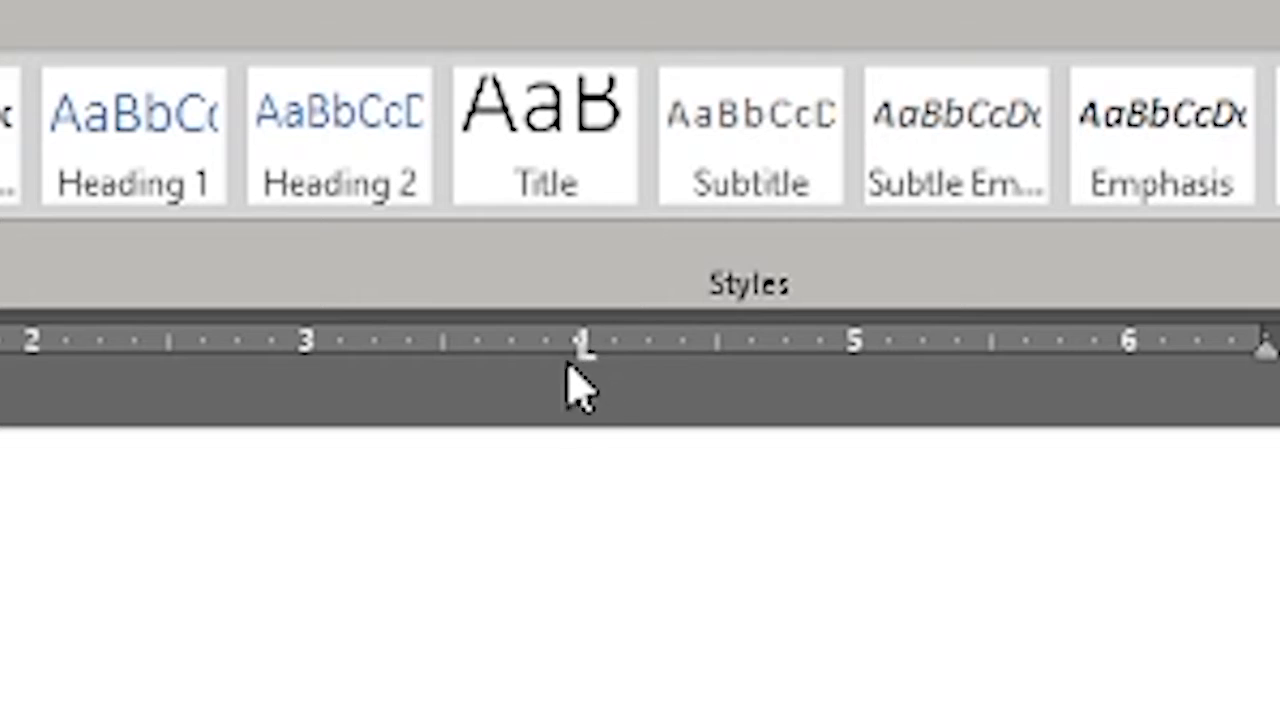
mouse_move(580, 516)
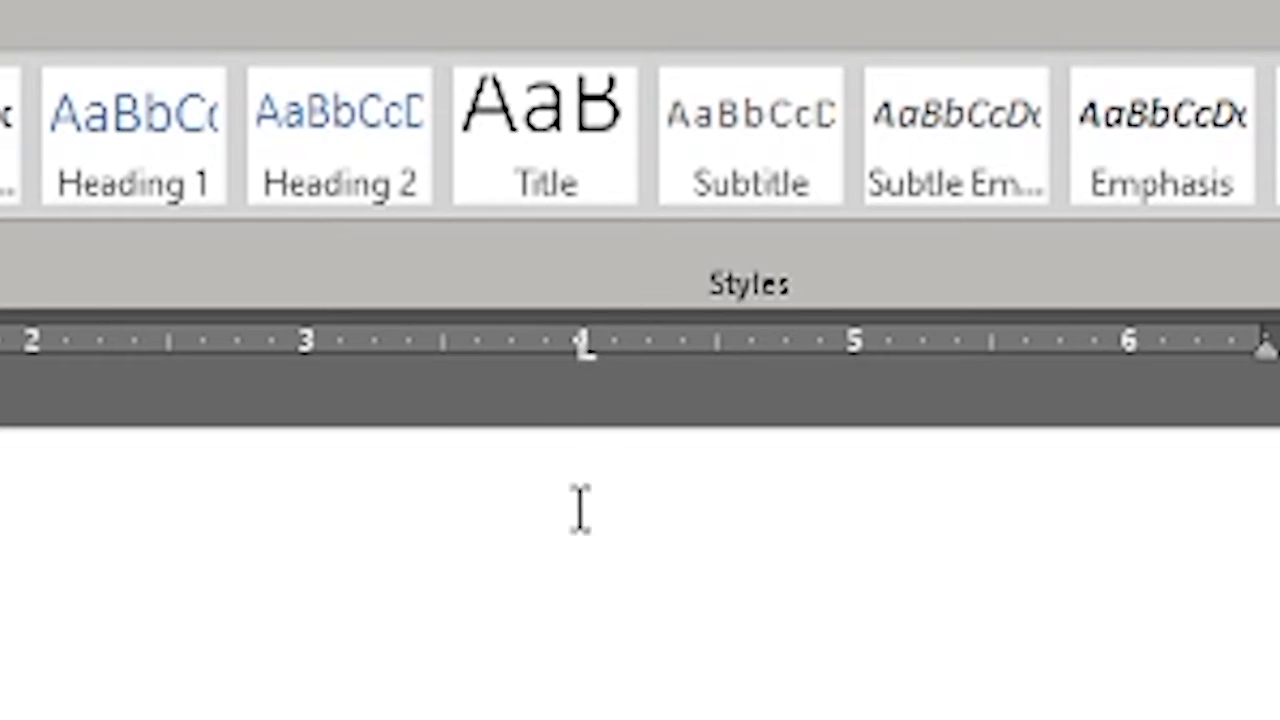
mouse_move(668, 580)
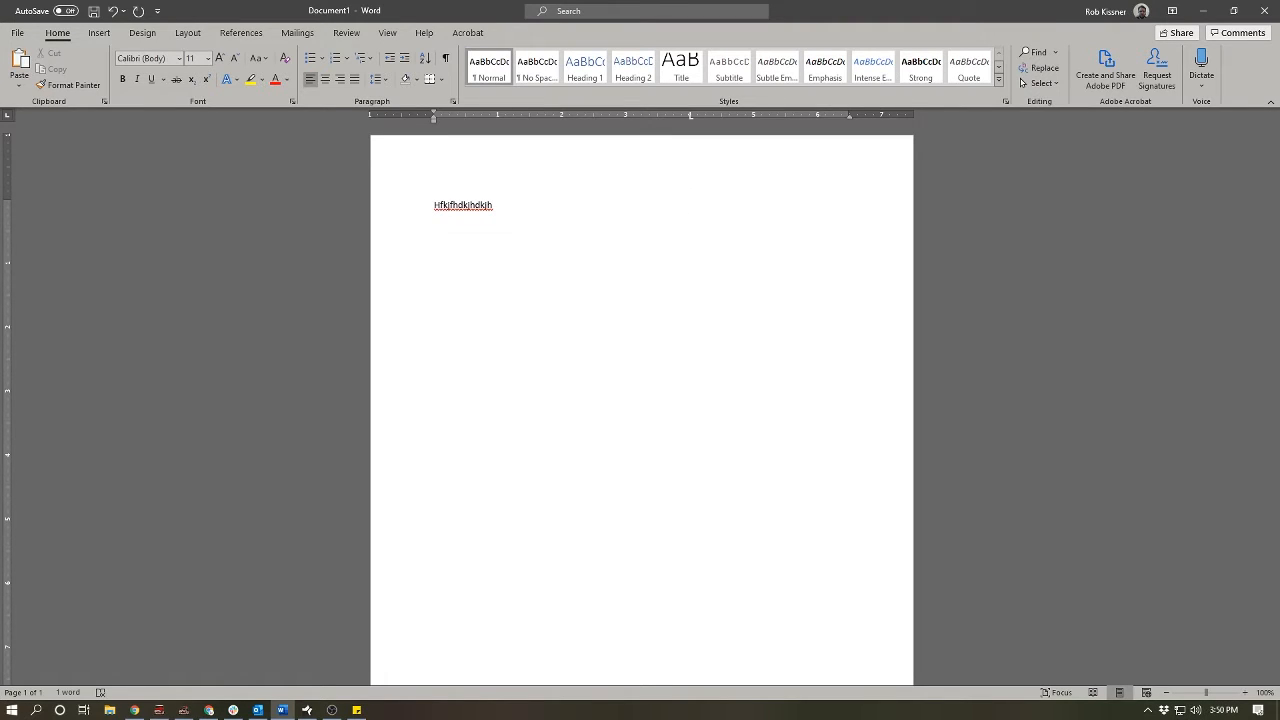
Type two sample lines against the 4-inch left tab stop and select them for removal.
type("jkfikdlkjdlkjdf")
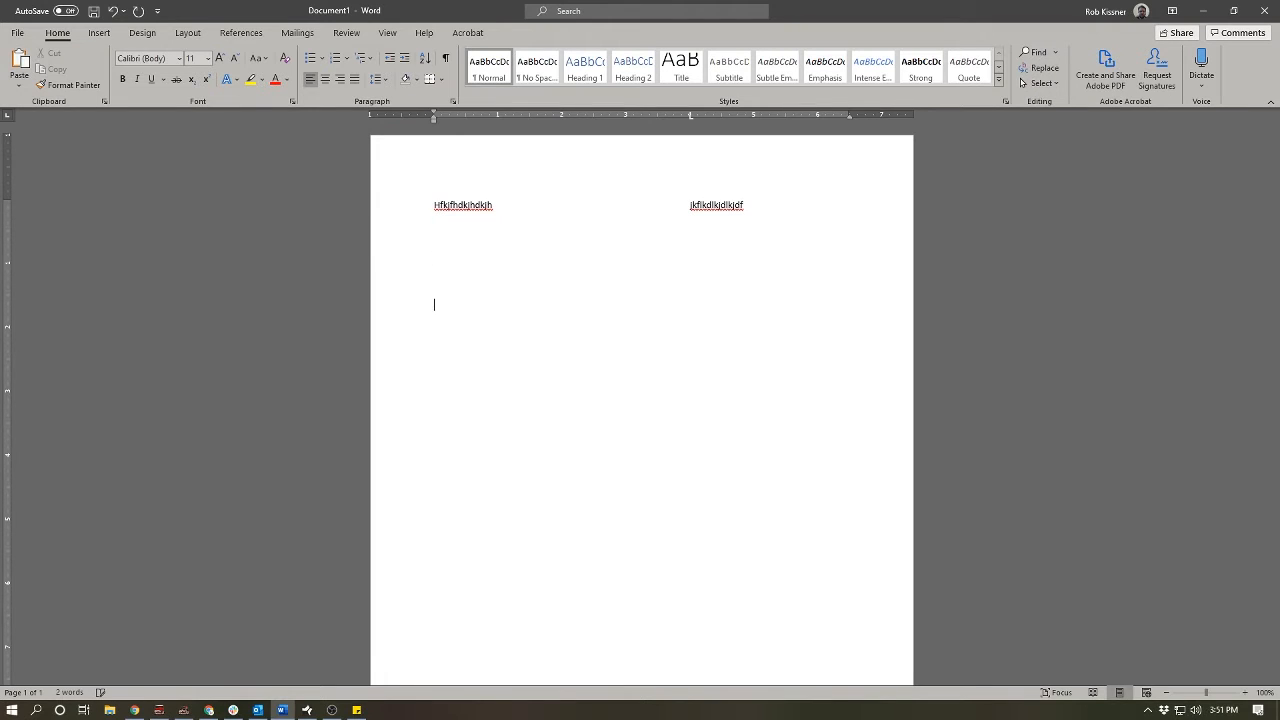
type("jfdkldfkj")
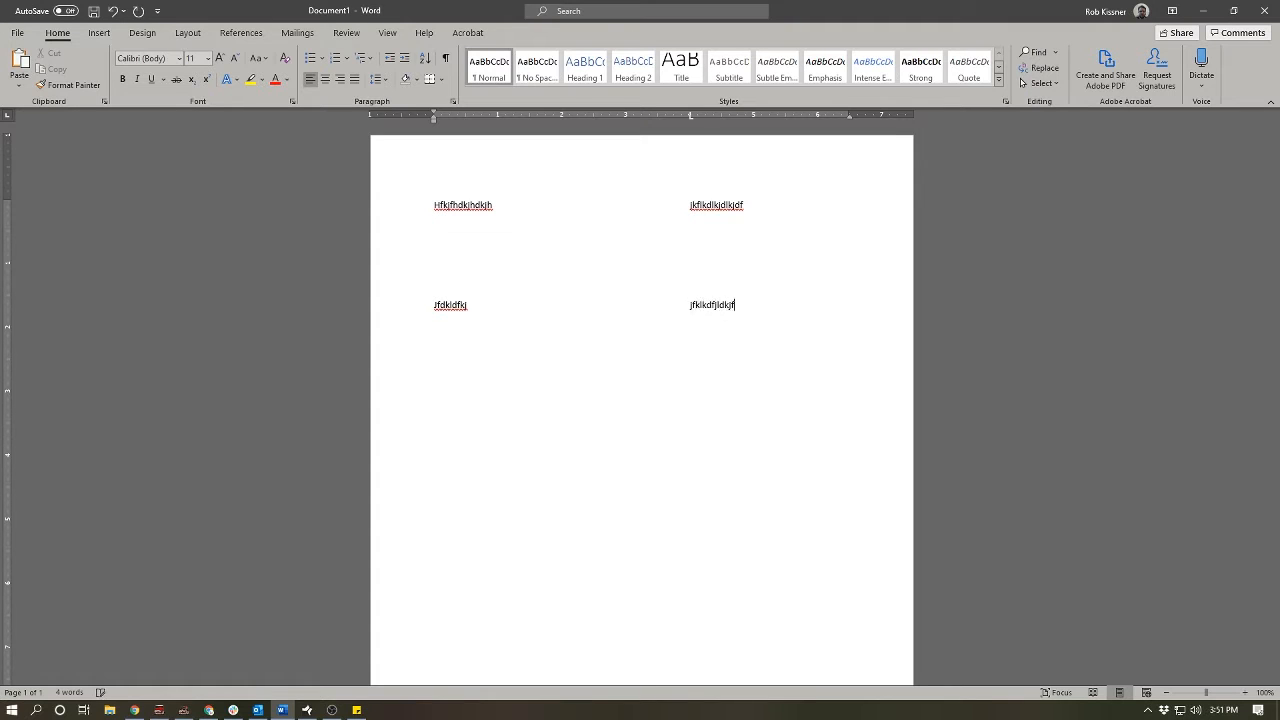
left_click_drag(436, 290, 736, 304)
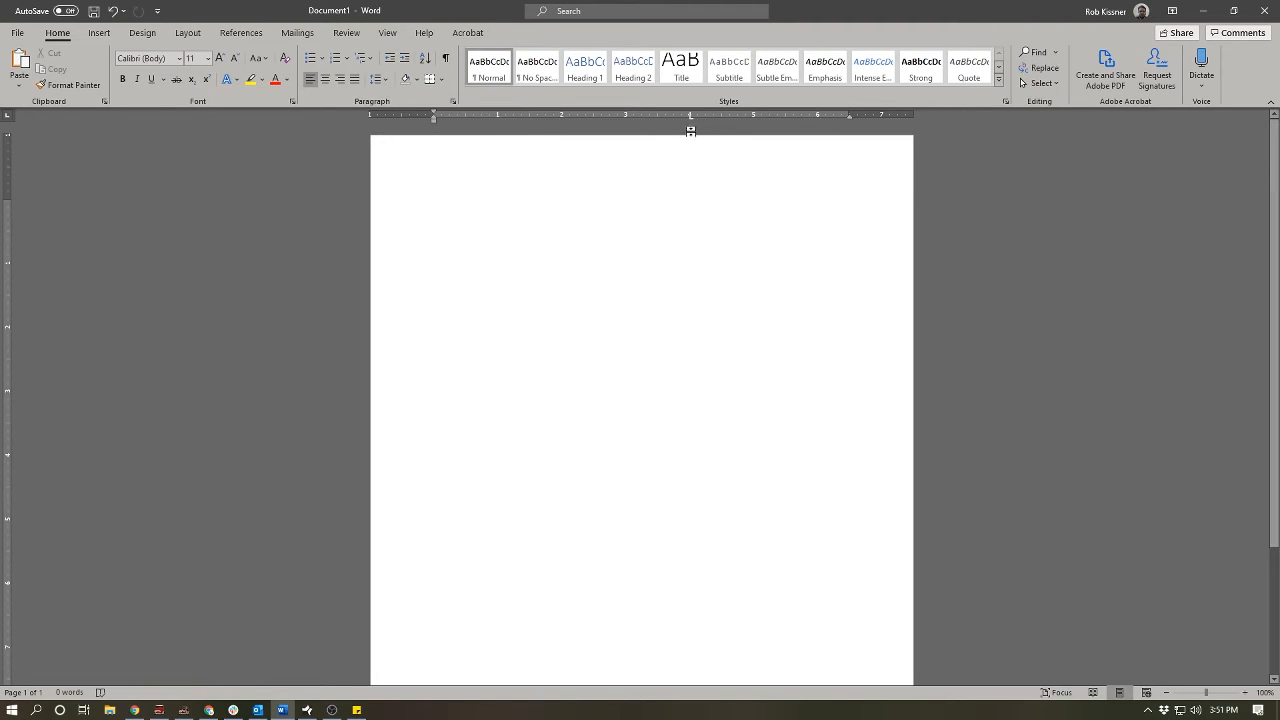
mouse_move(688, 124)
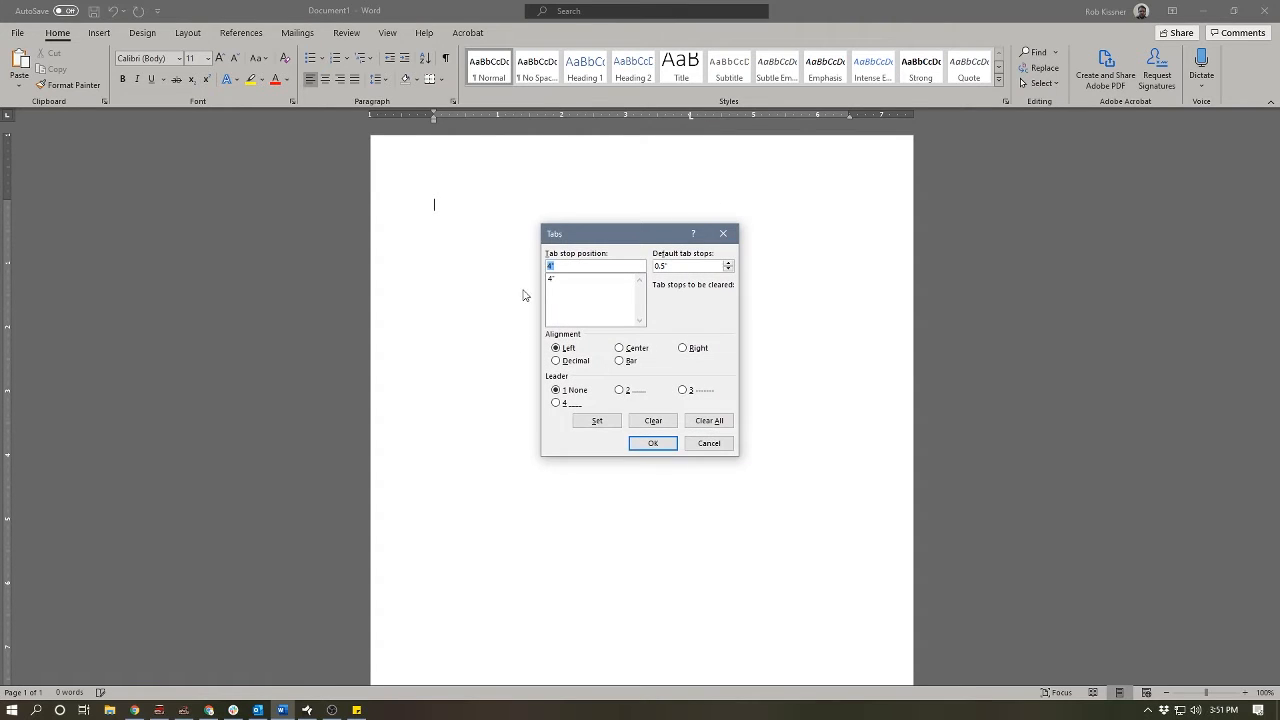
mouse_move(712, 374)
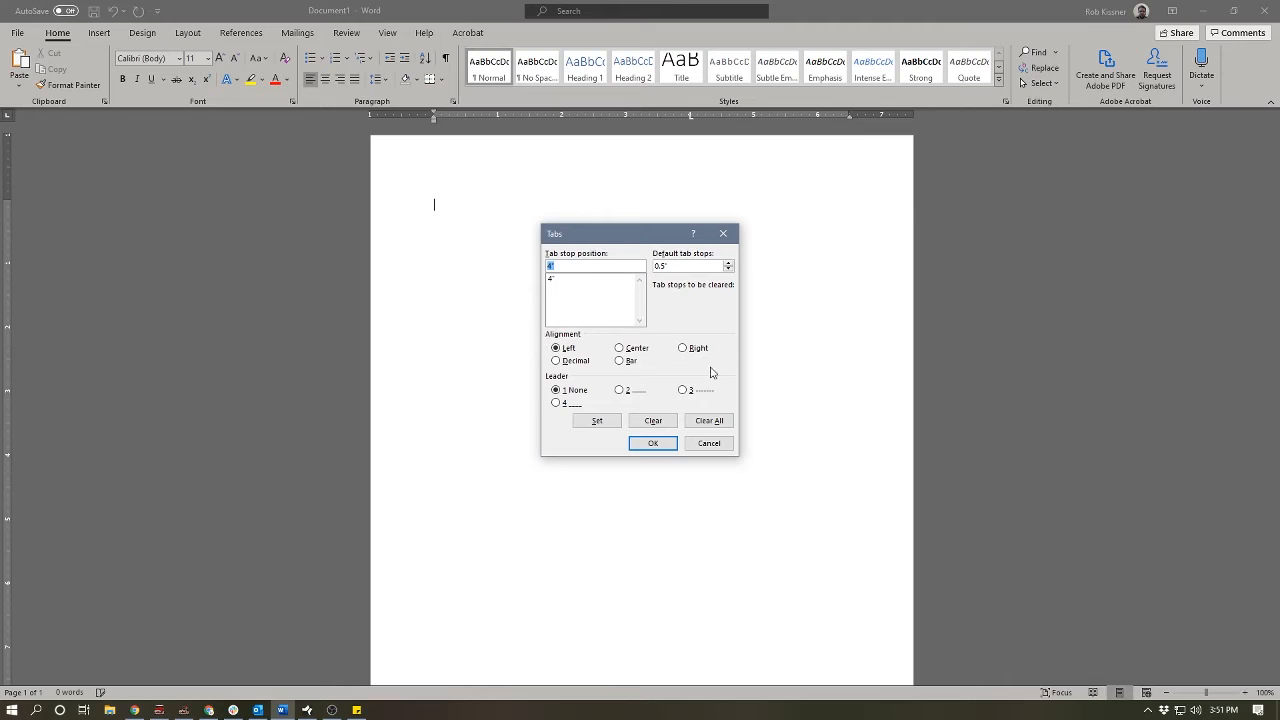
mouse_move(648, 388)
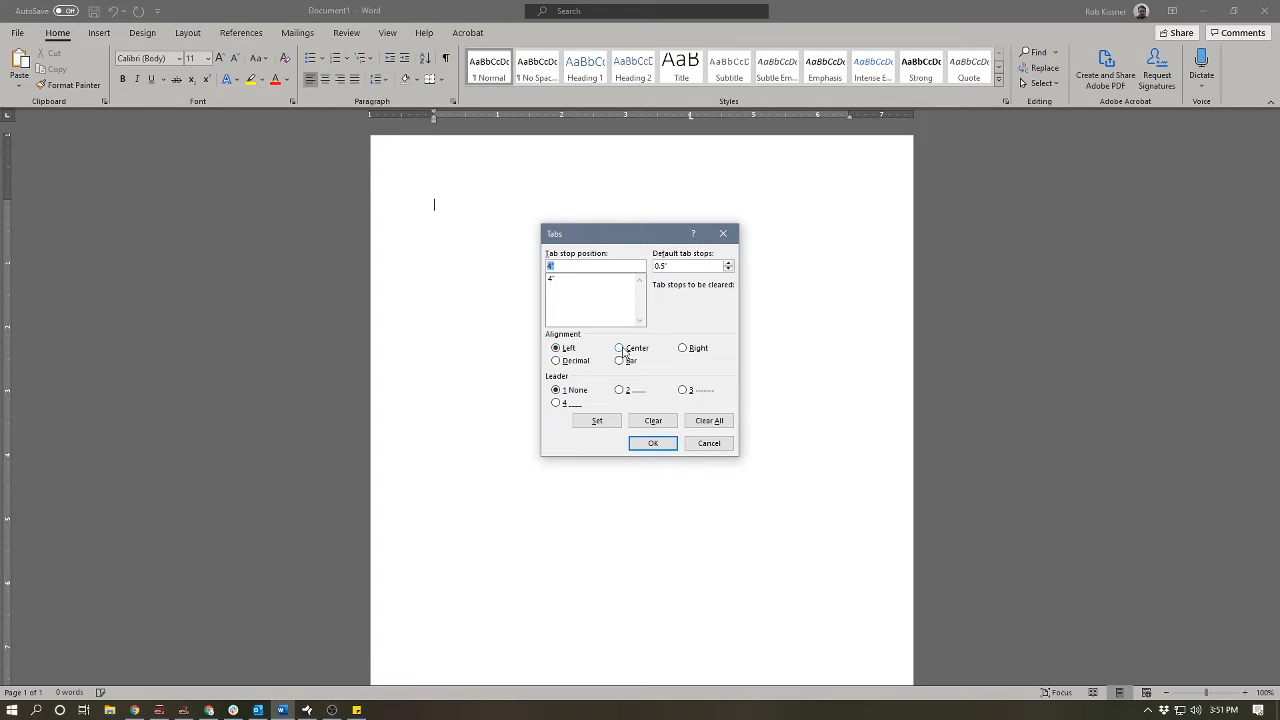
Apply center alignment to the tab stop, type two sample lines, then delete them.
left_click(652, 444)
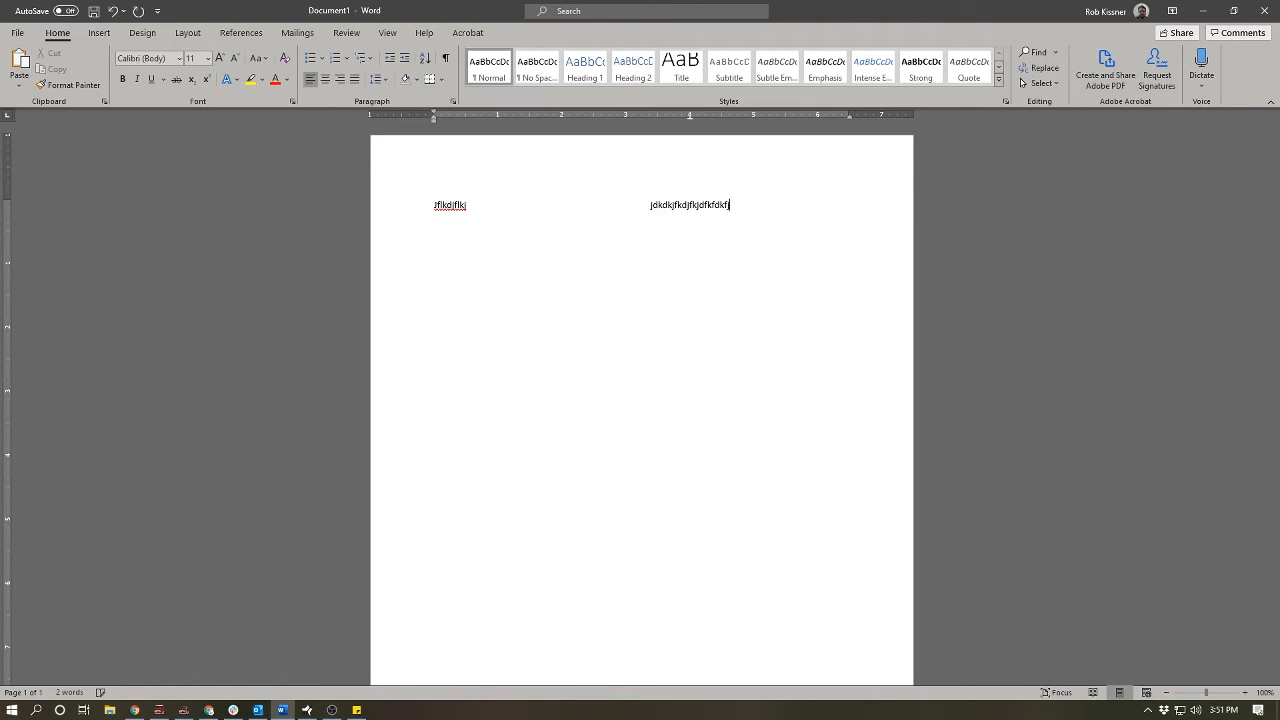
mouse_move(646, 444)
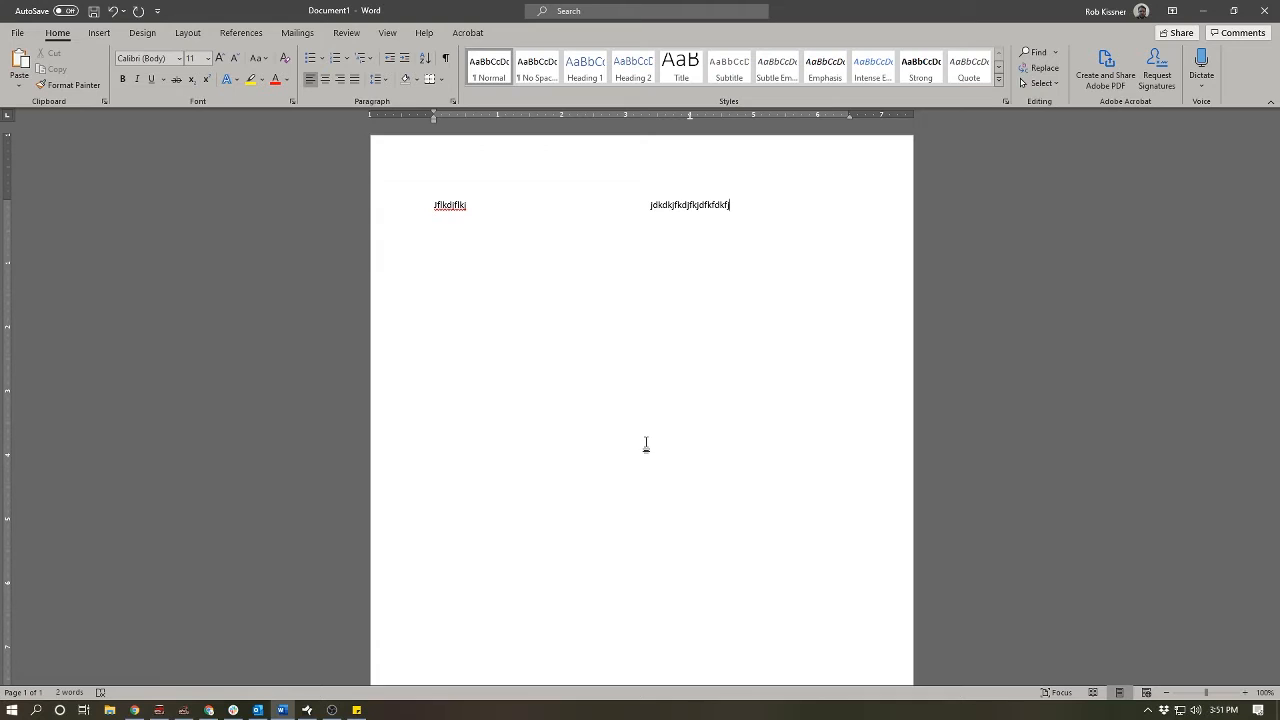
type("Dfkjflk")
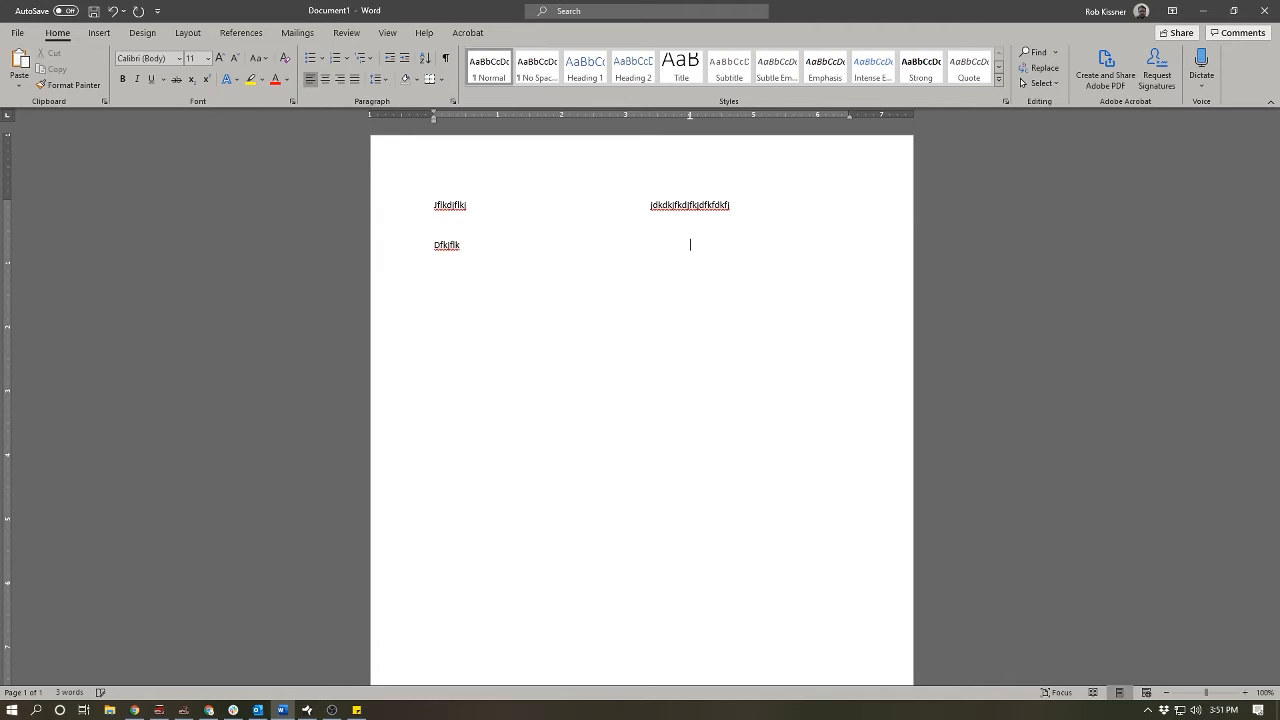
type("lkdfkljdflkj")
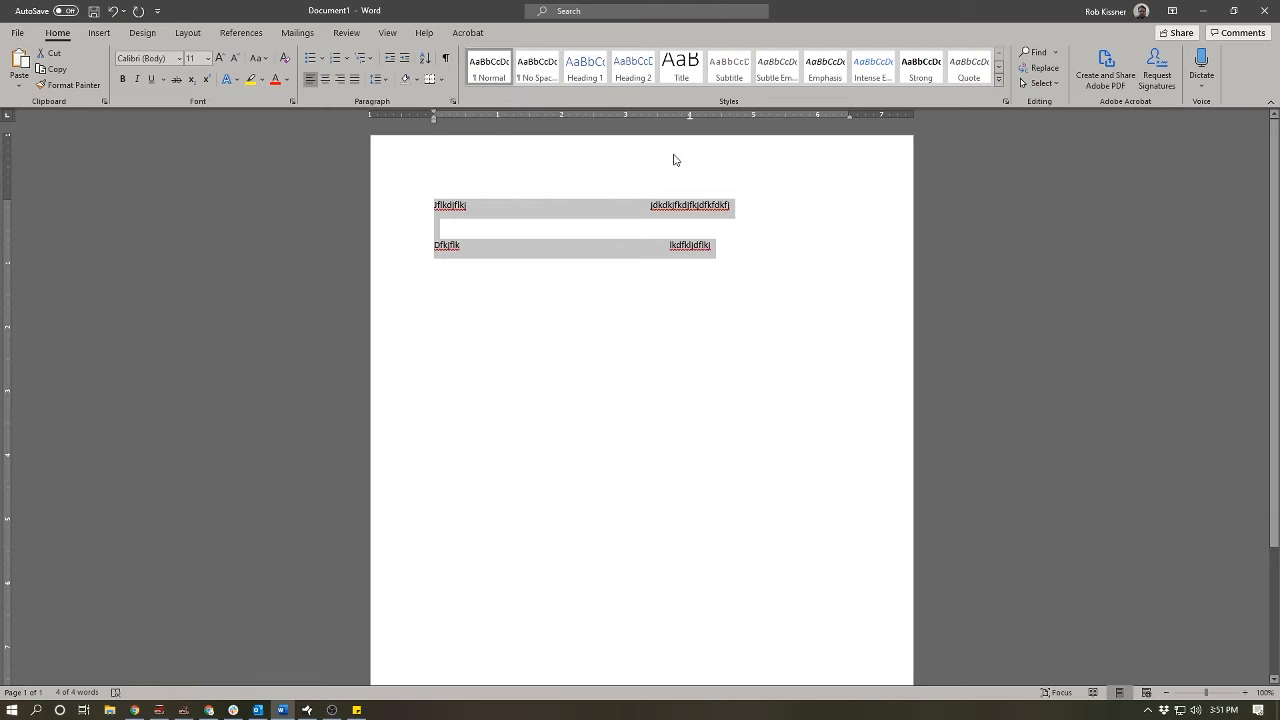
key("Delete")
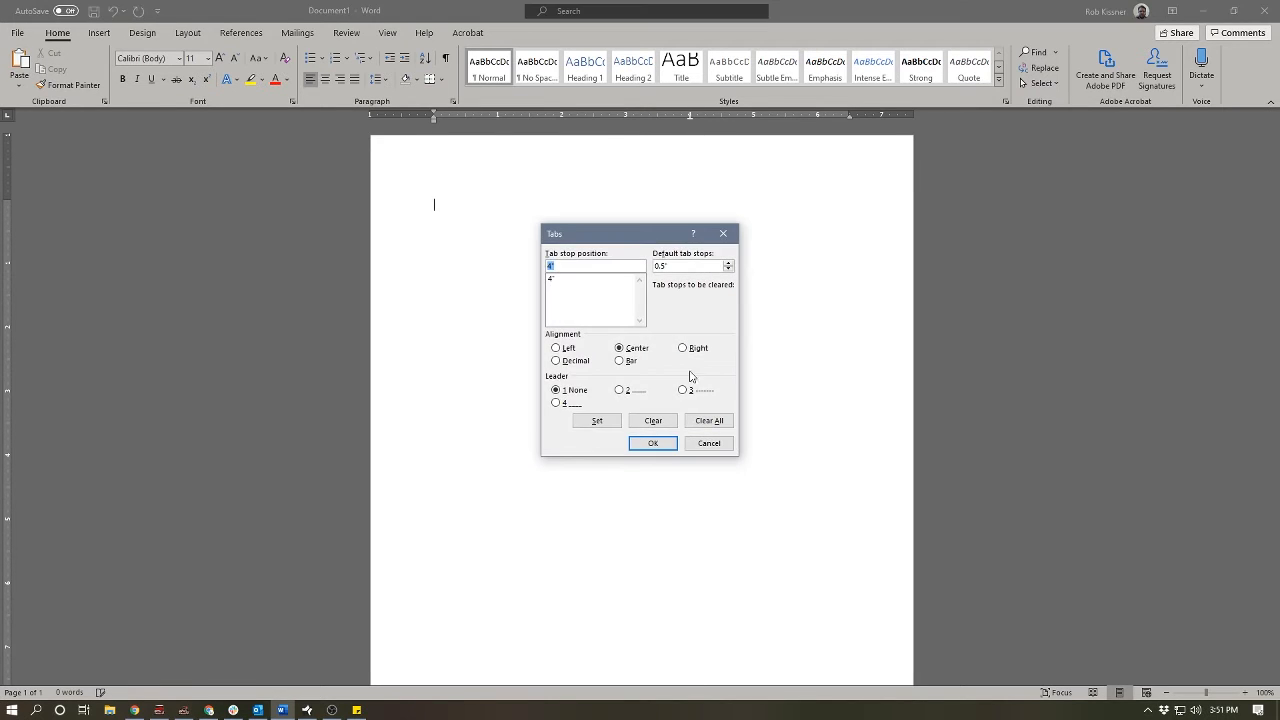
Type sample text against the right tab stop near the margin, then start another line.
left_click(652, 444)
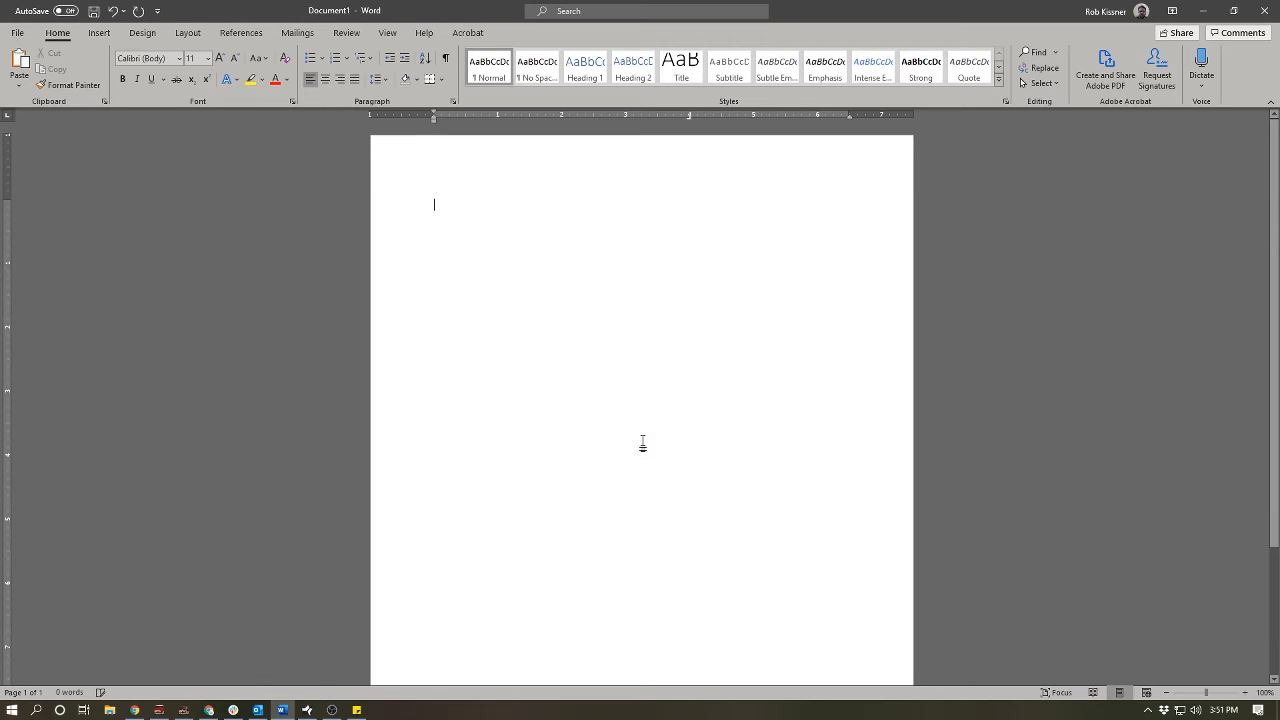
type("Djfldkjflsdkj")
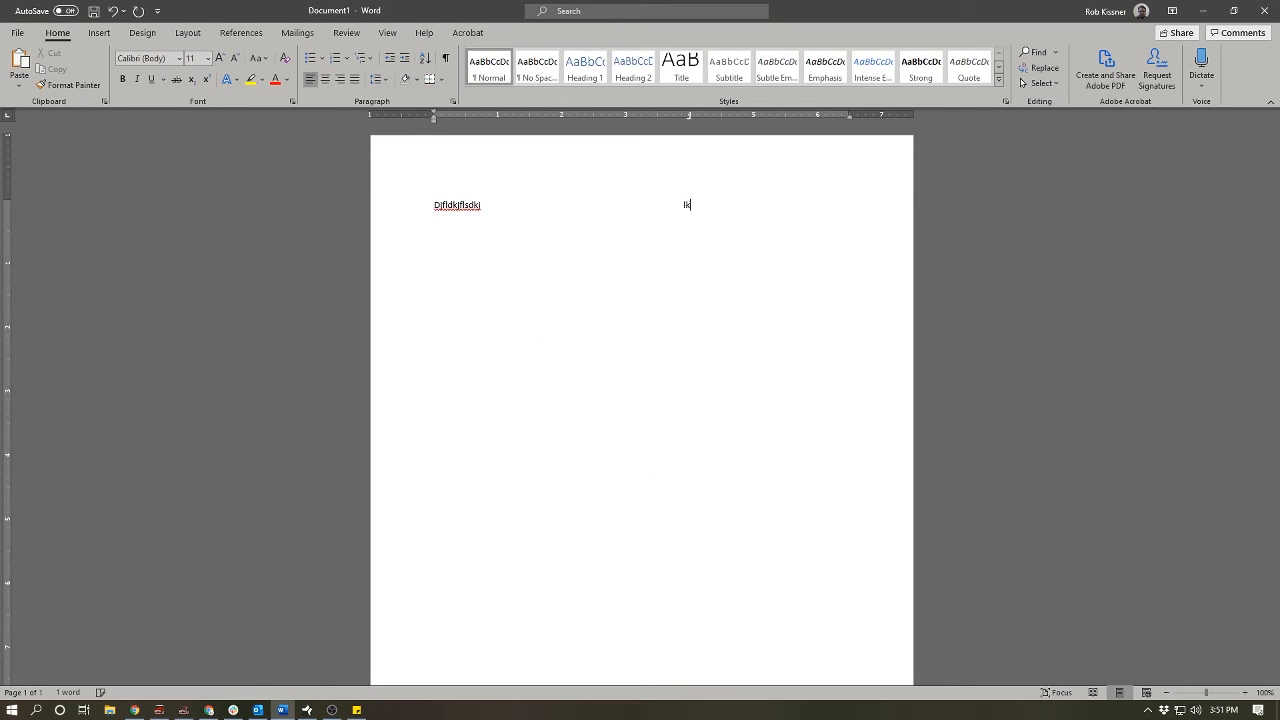
type("lkdjfikdfiksdjfi")
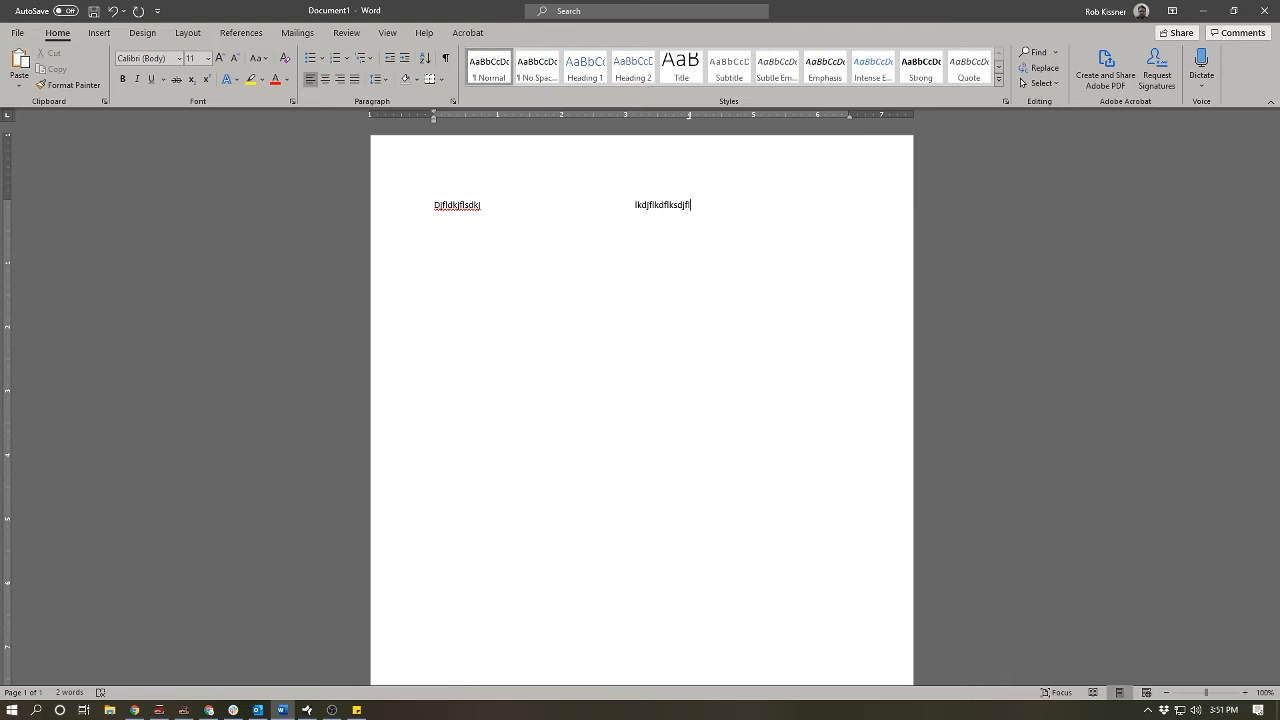
mouse_move(688, 124)
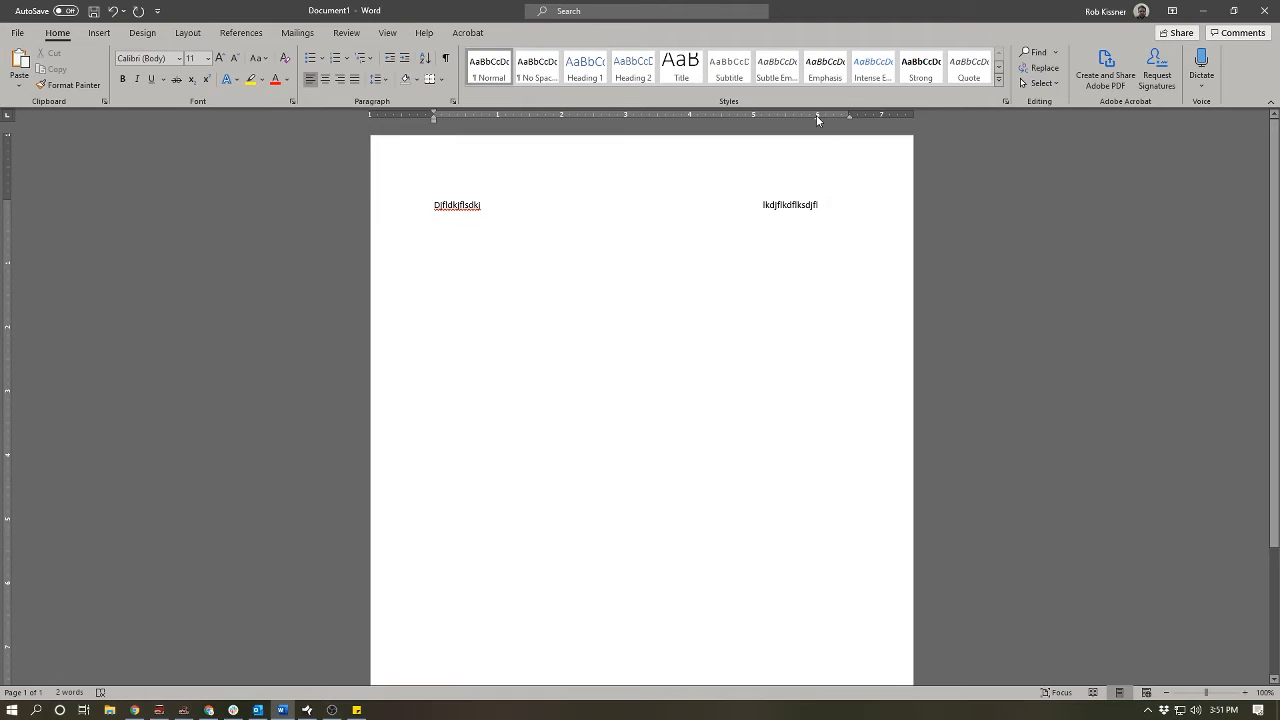
type("sdf")
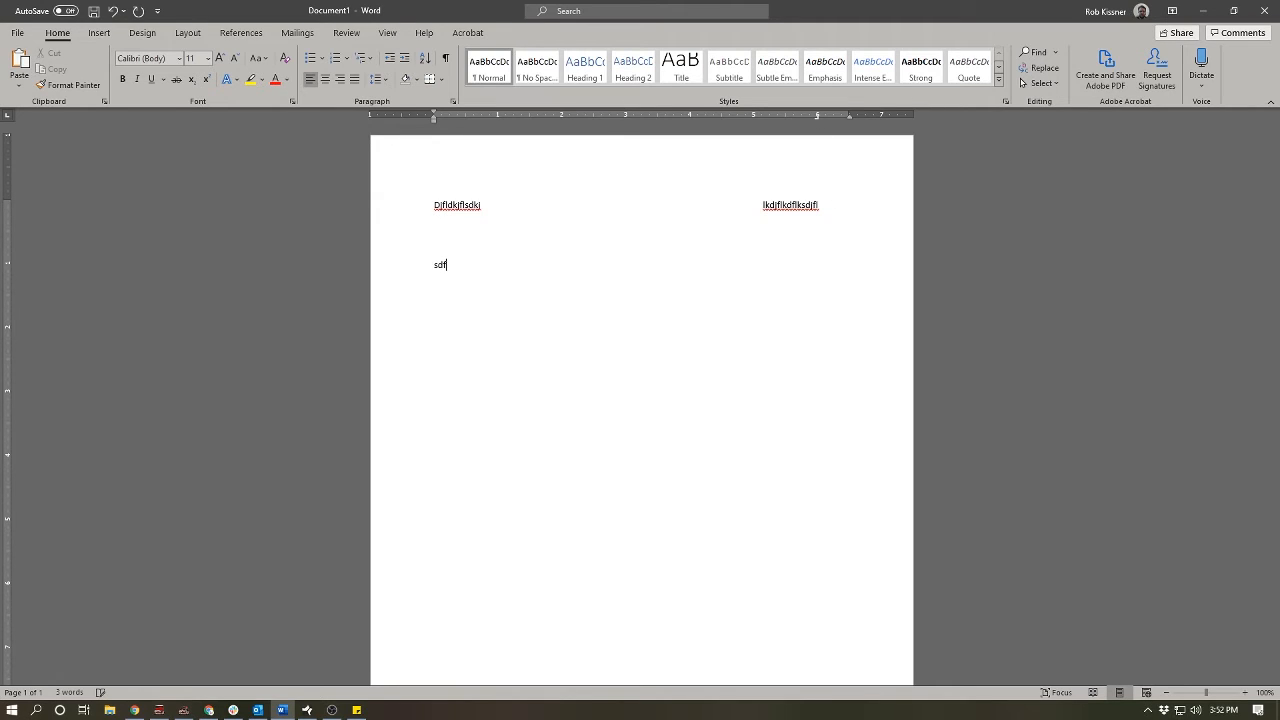
type("jshdfkjhdfkjsdhfkjsdhkjdhkdj")
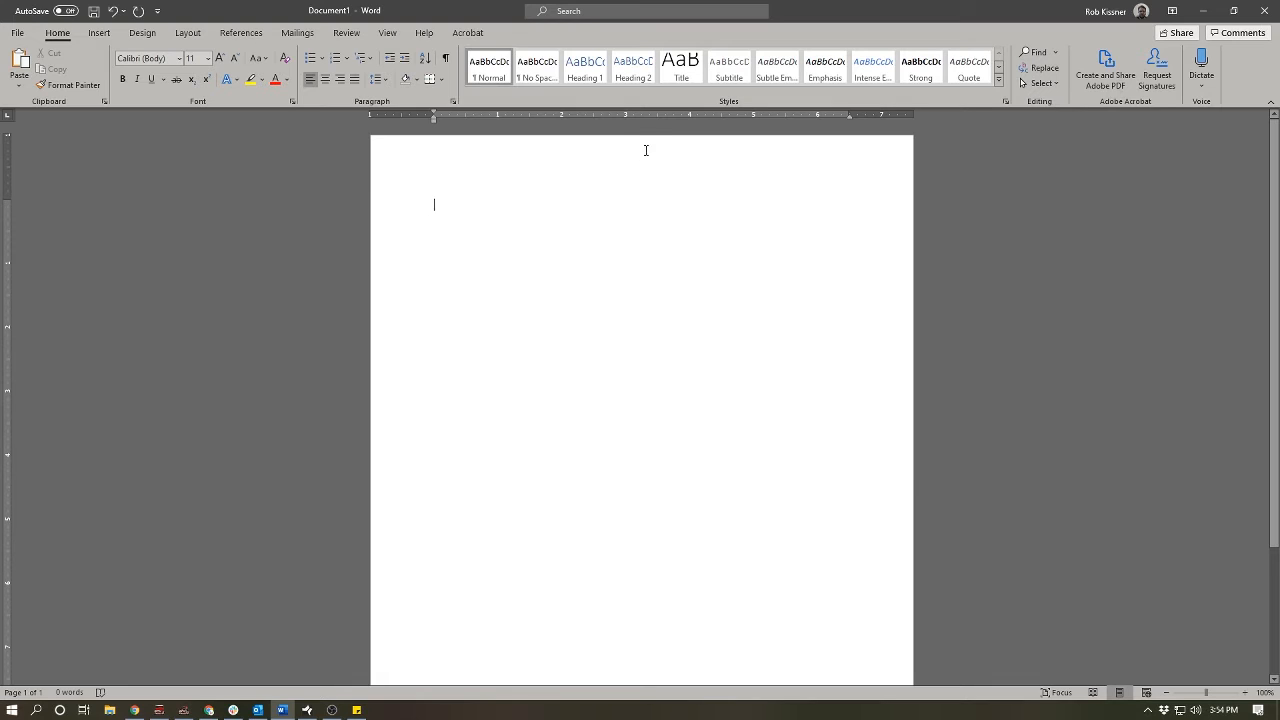
mouse_move(624, 126)
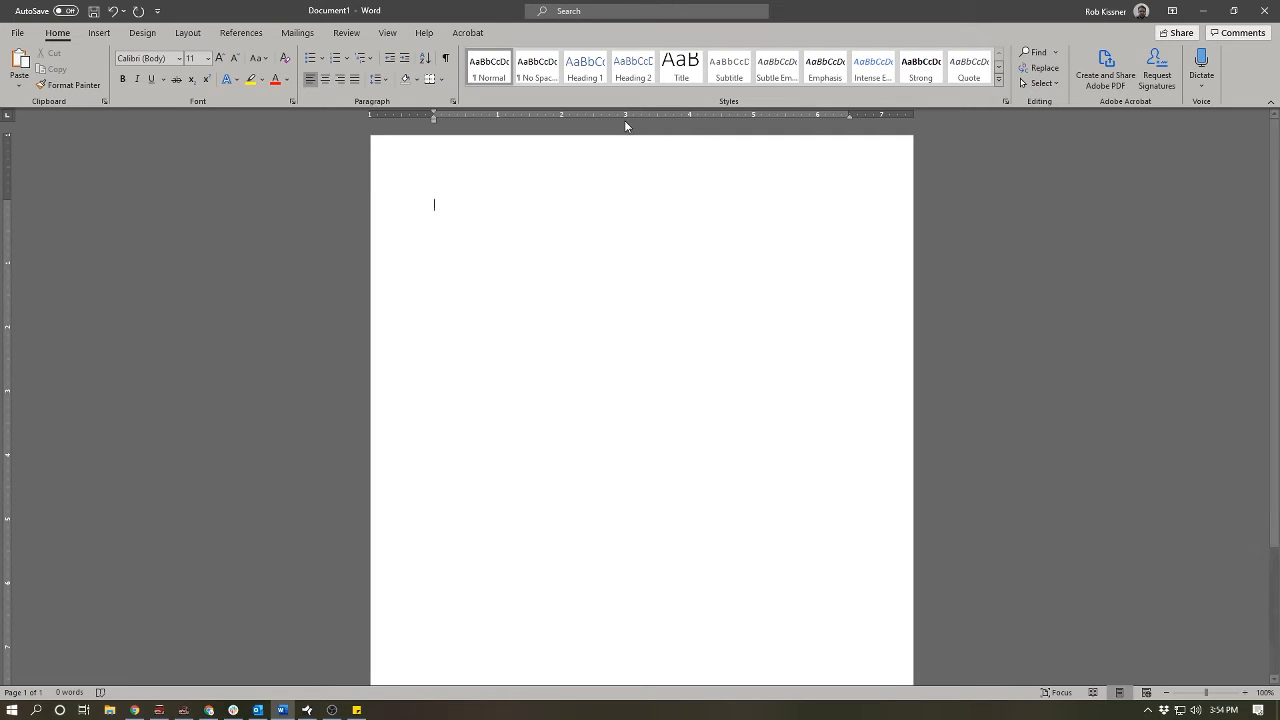
mouse_move(654, 128)
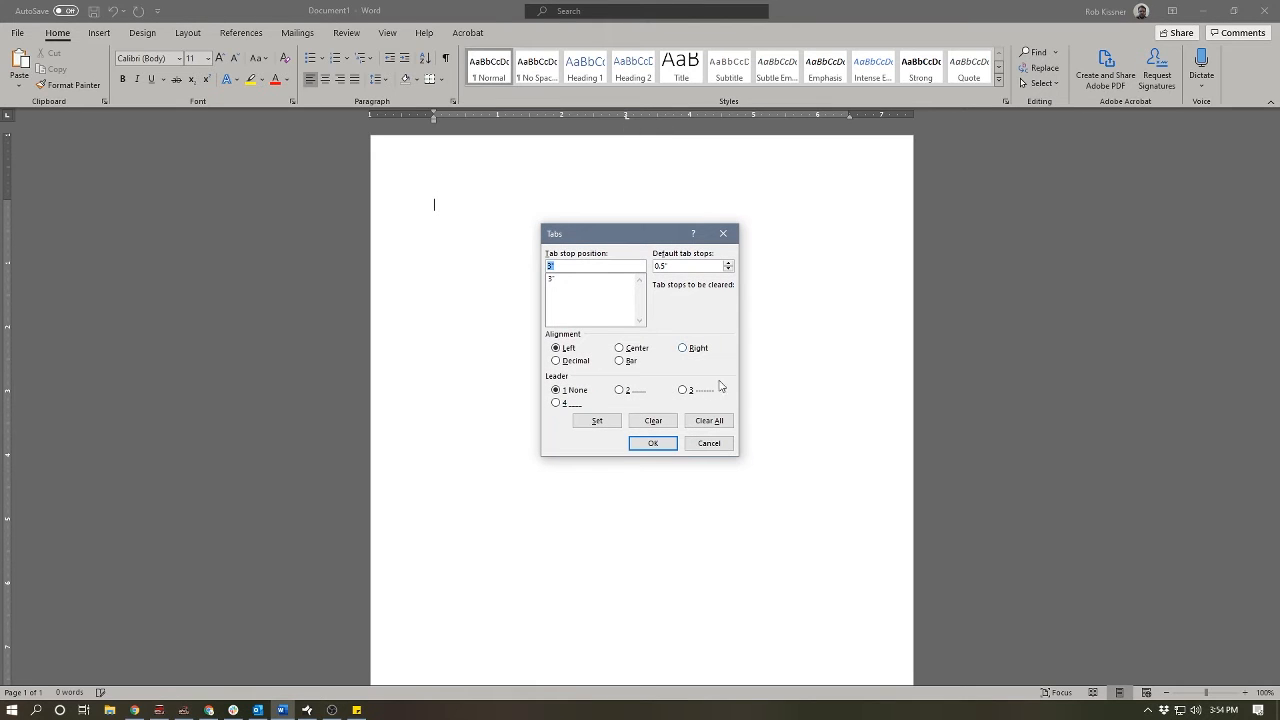
Make the tab stop decimal-aligned and confirm it.
left_click(556, 360)
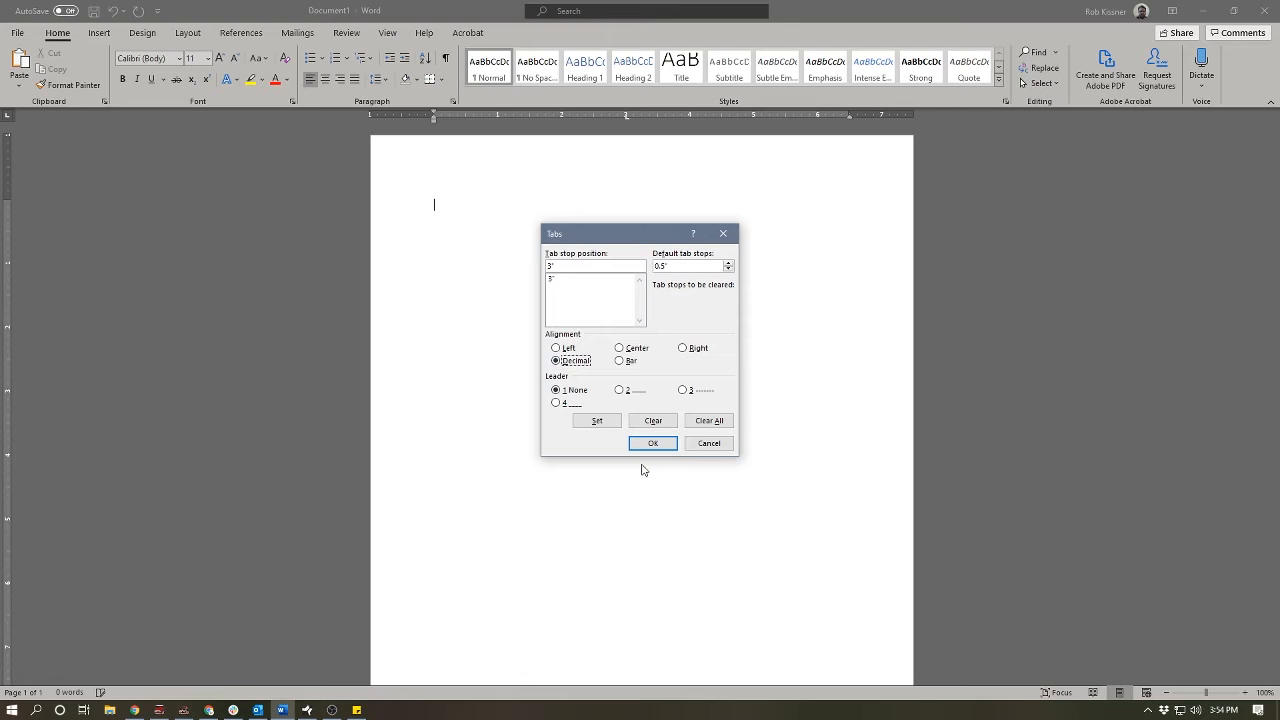
left_click(652, 444)
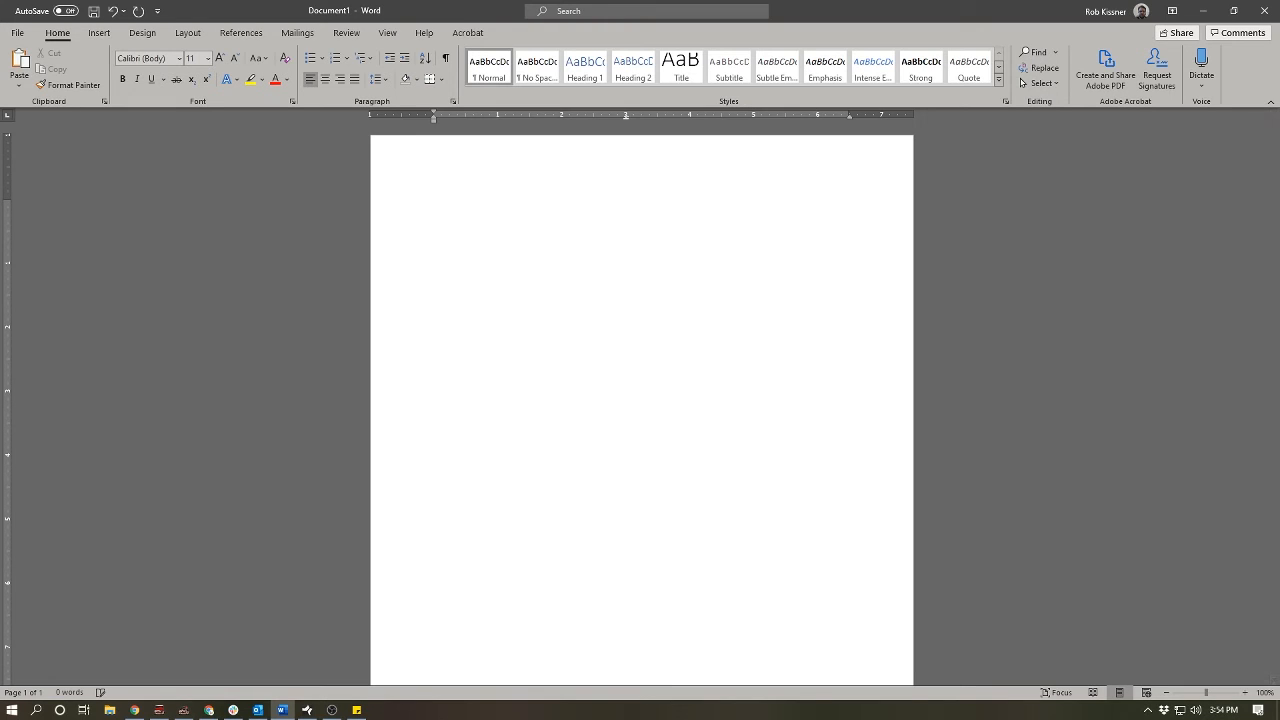
left_click(626, 204)
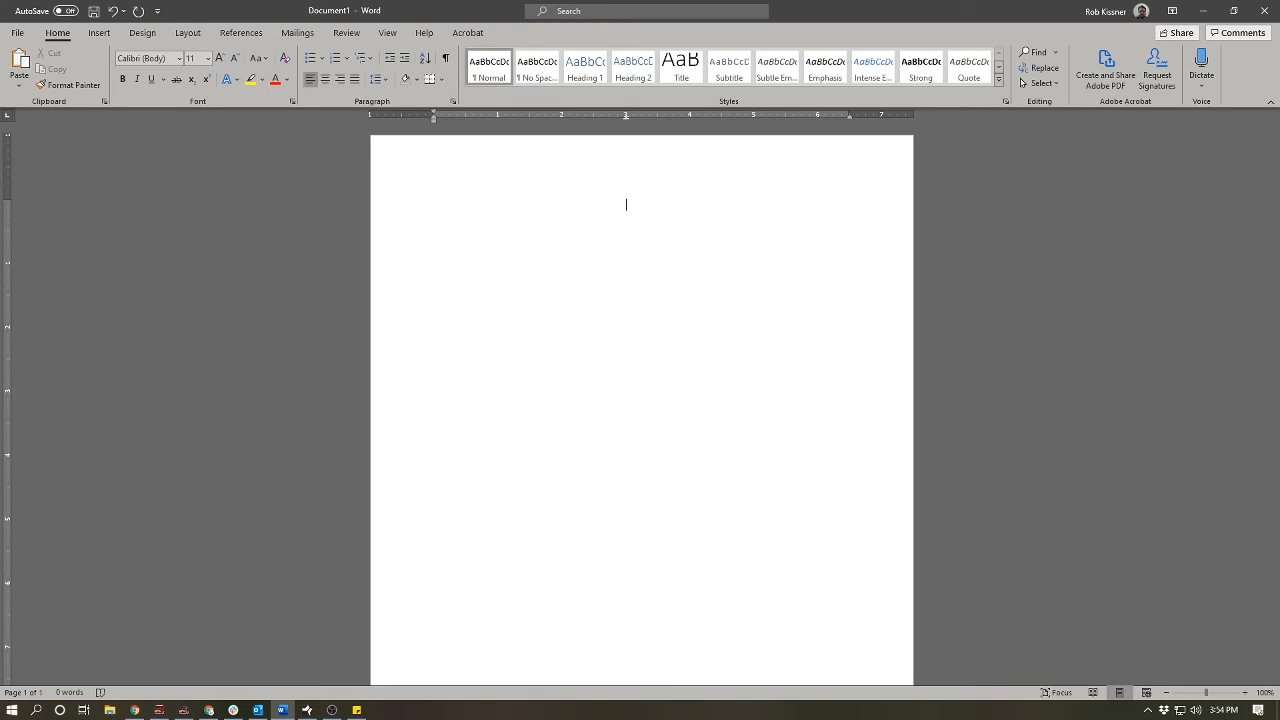
Type numbers such as 124524.565685 and 1212.325 on separate lines aligned on the decimal point.
type("1")
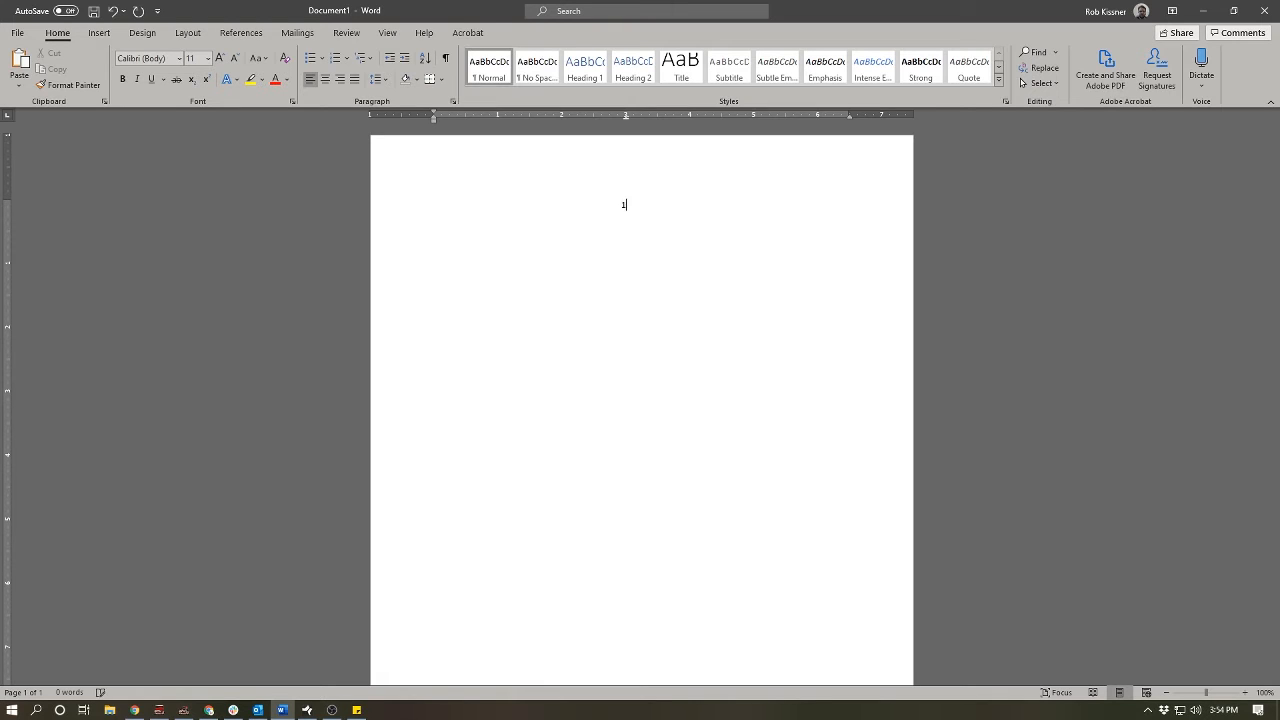
type("24524")
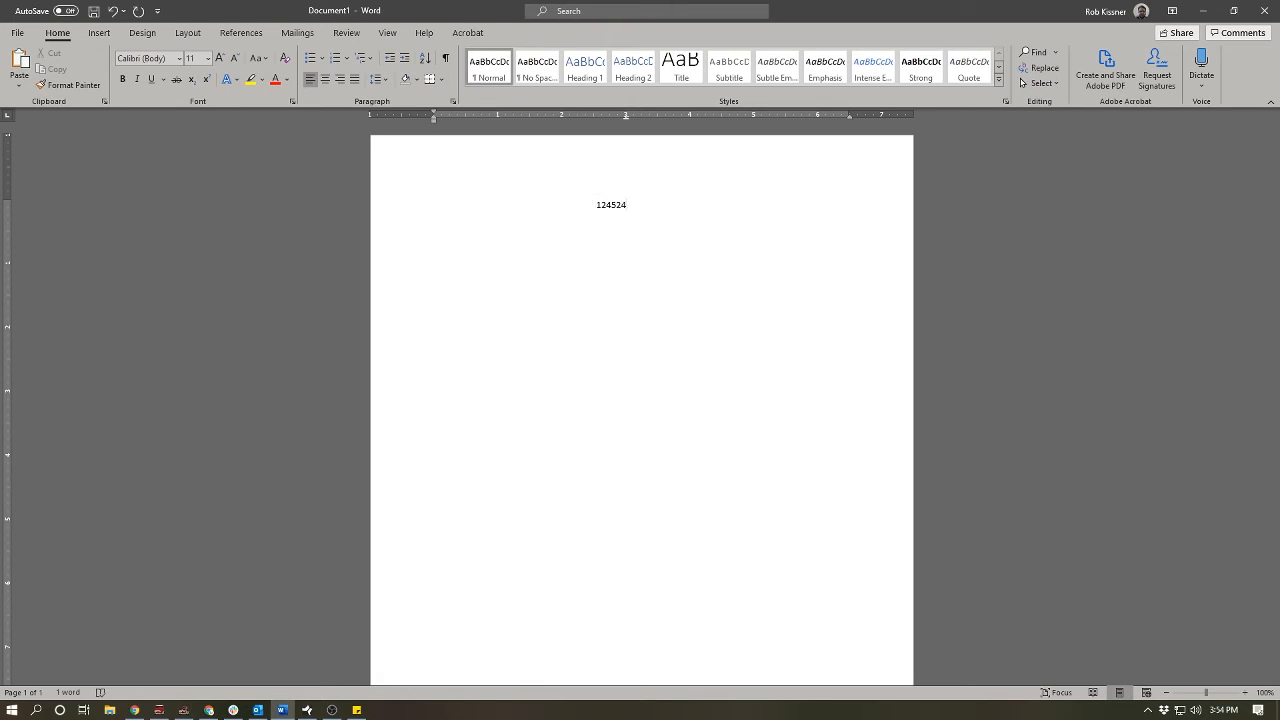
type(".")
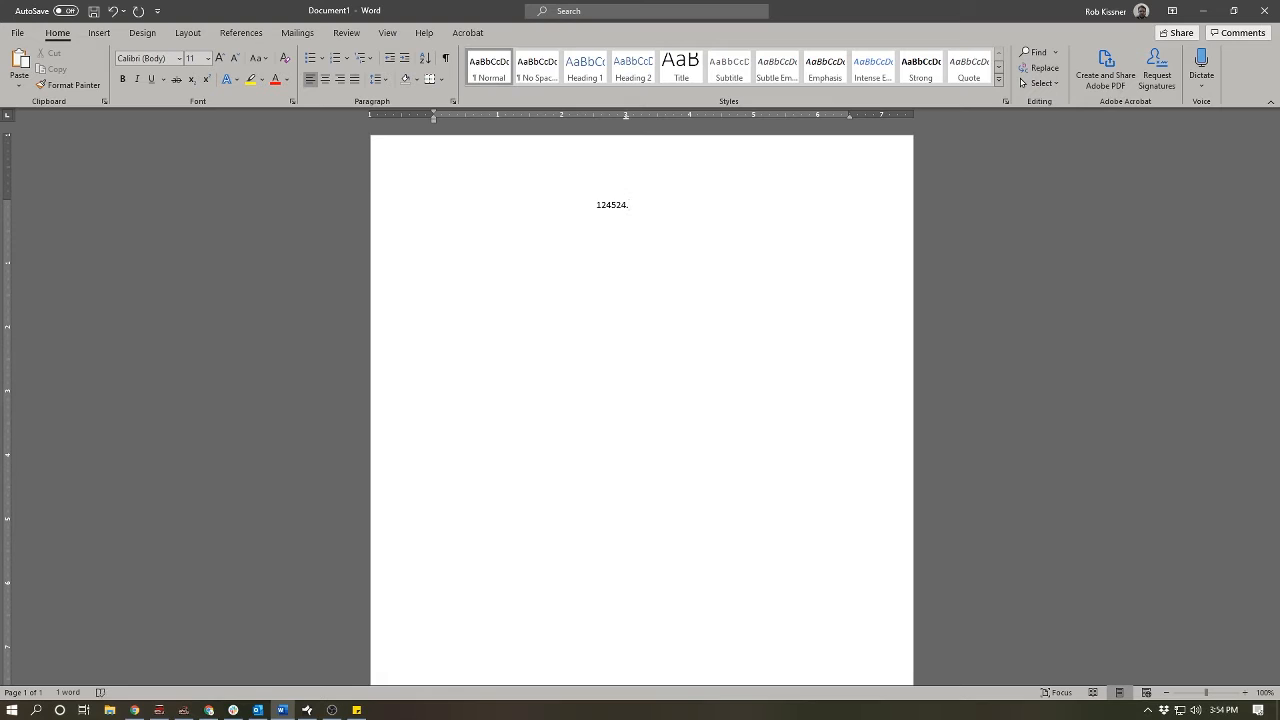
type("565685")
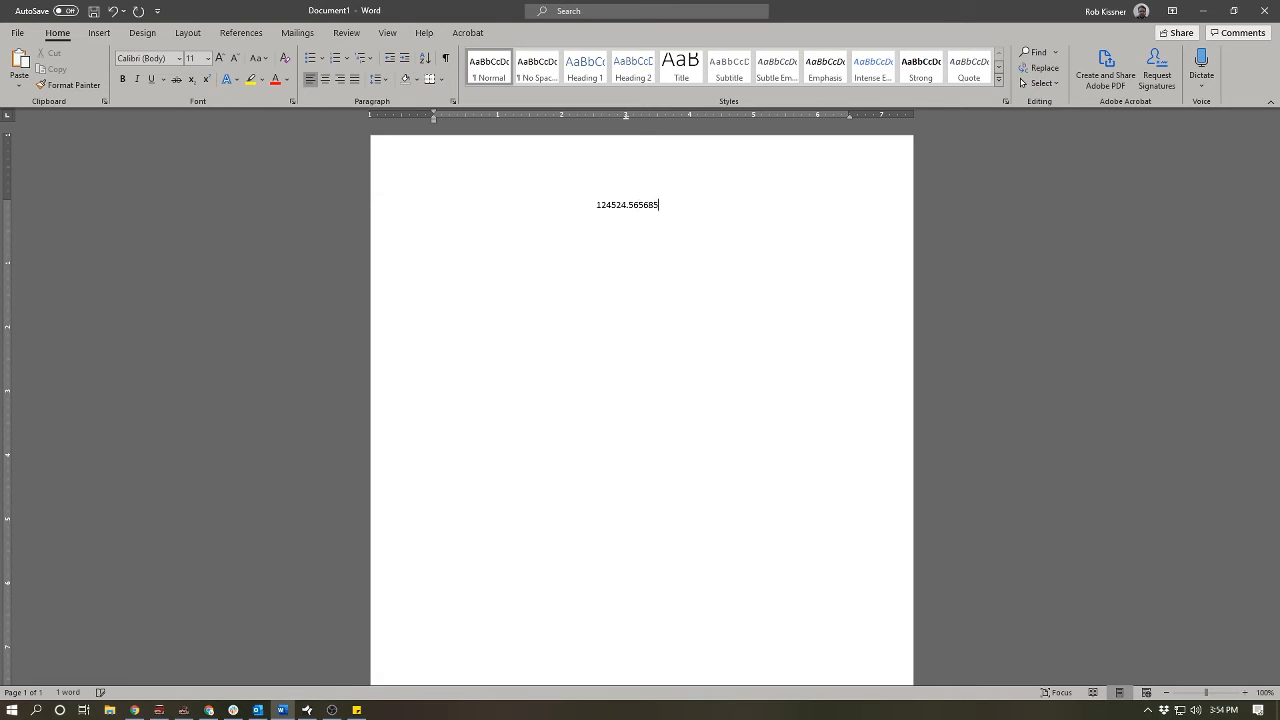
key("enter")
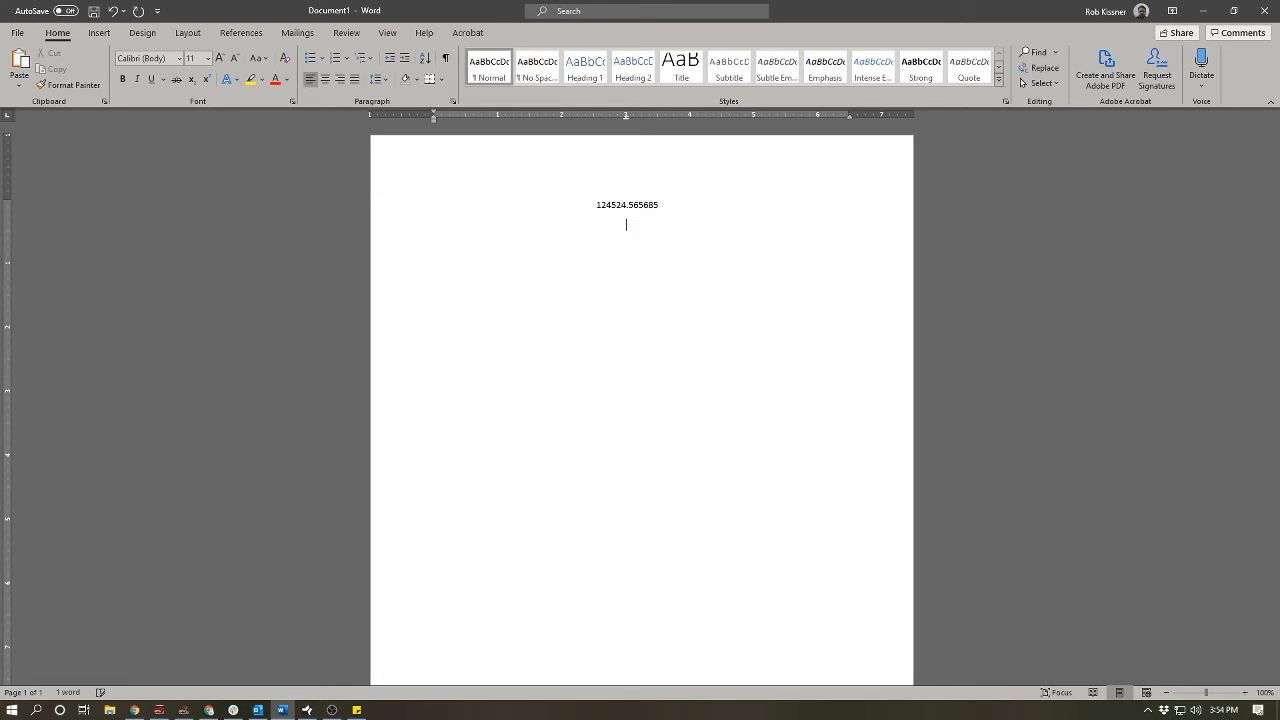
type("1212.325")
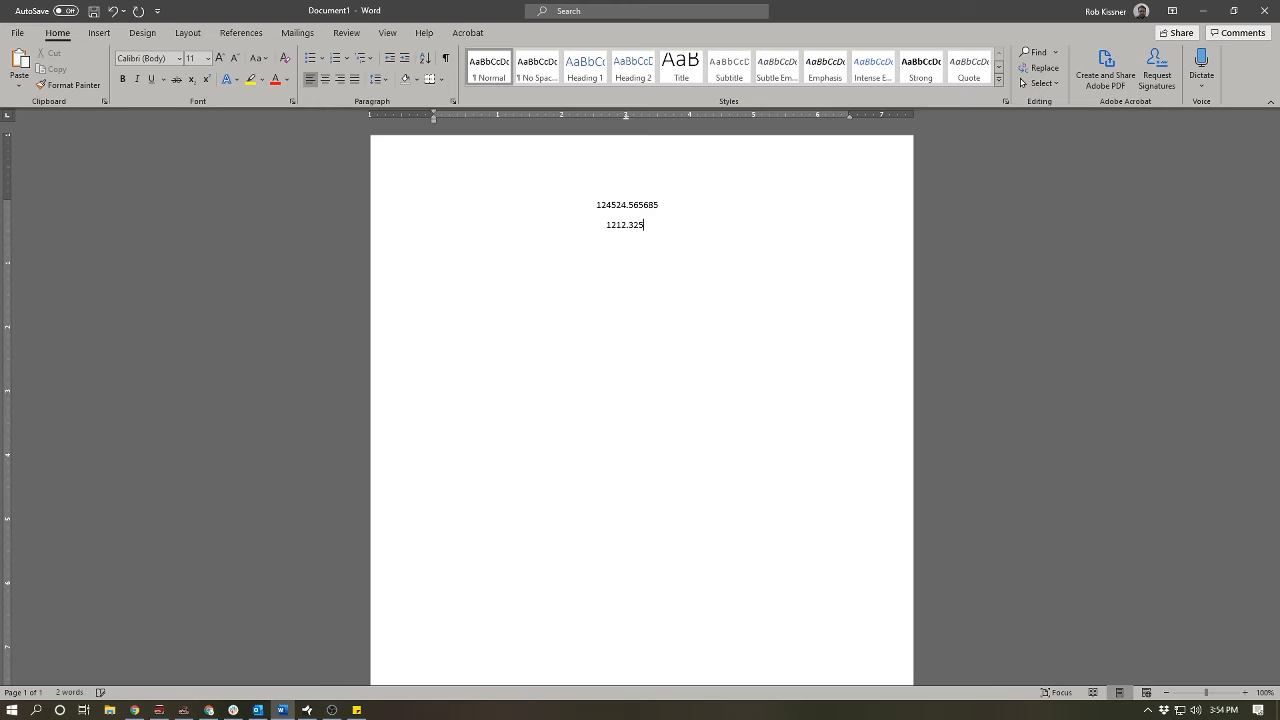
type("12121.65")
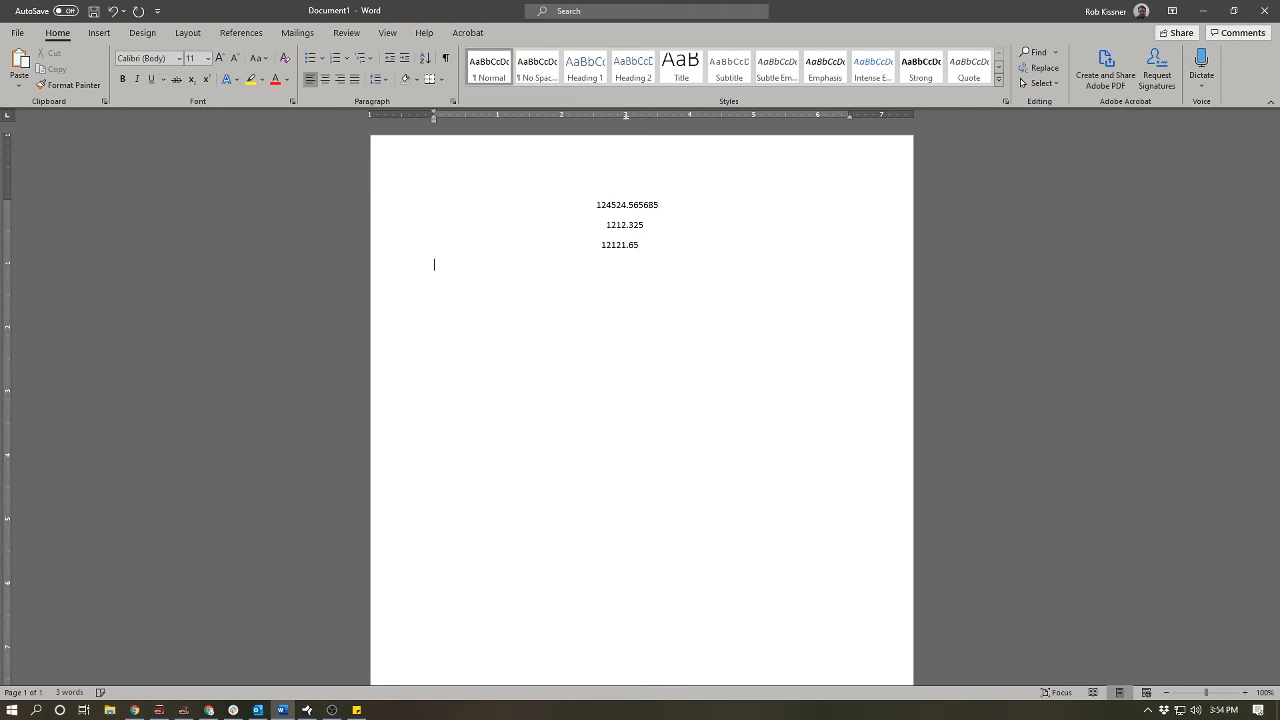
type("15316541321654.5")
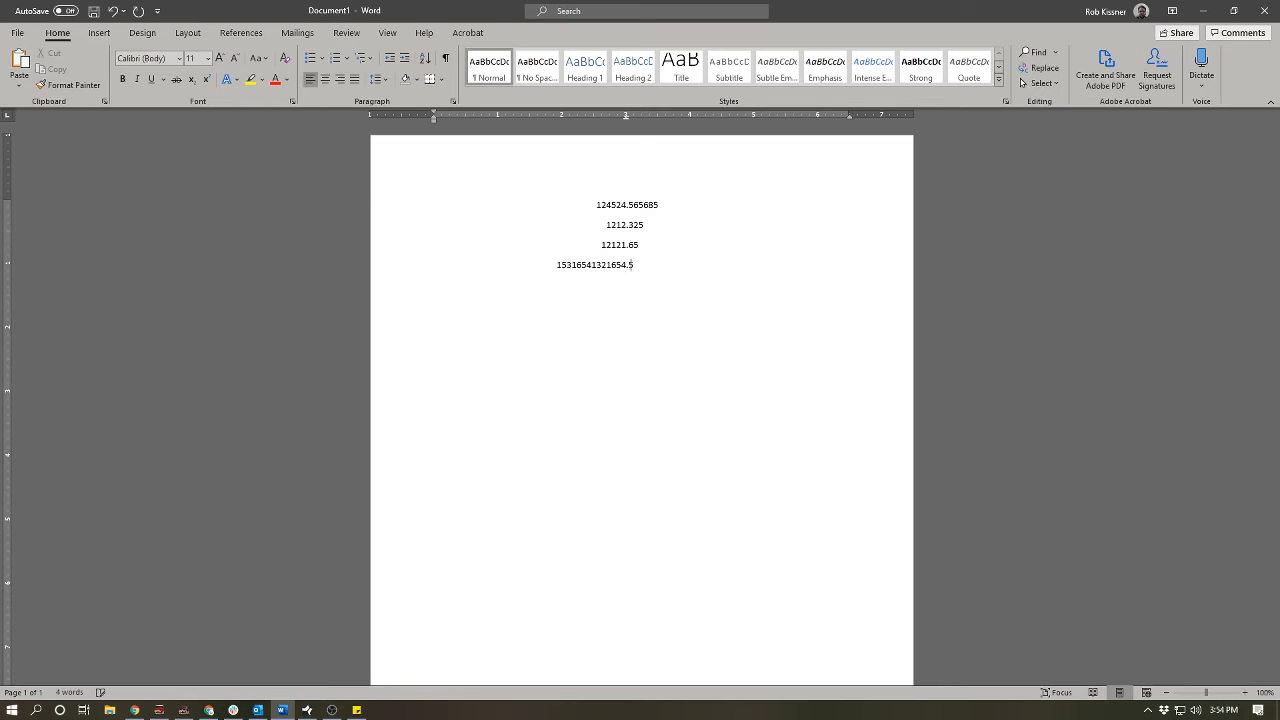
type("4685465465")
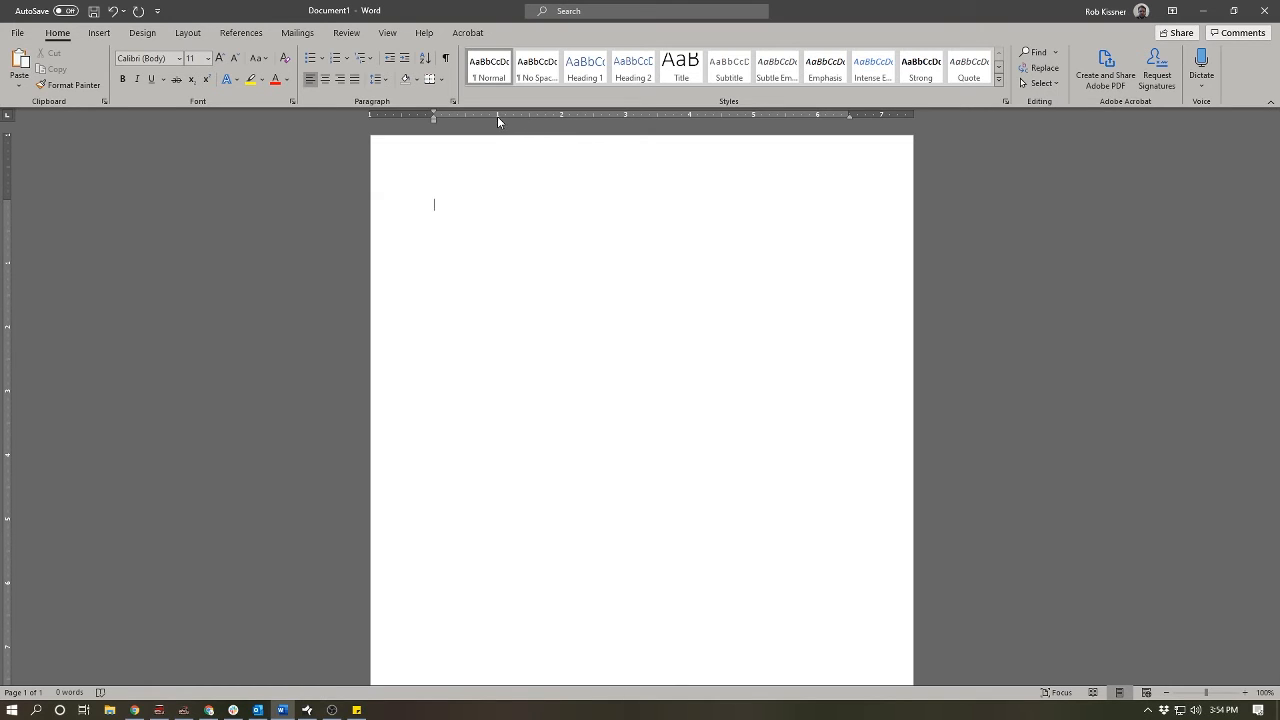
mouse_move(514, 146)
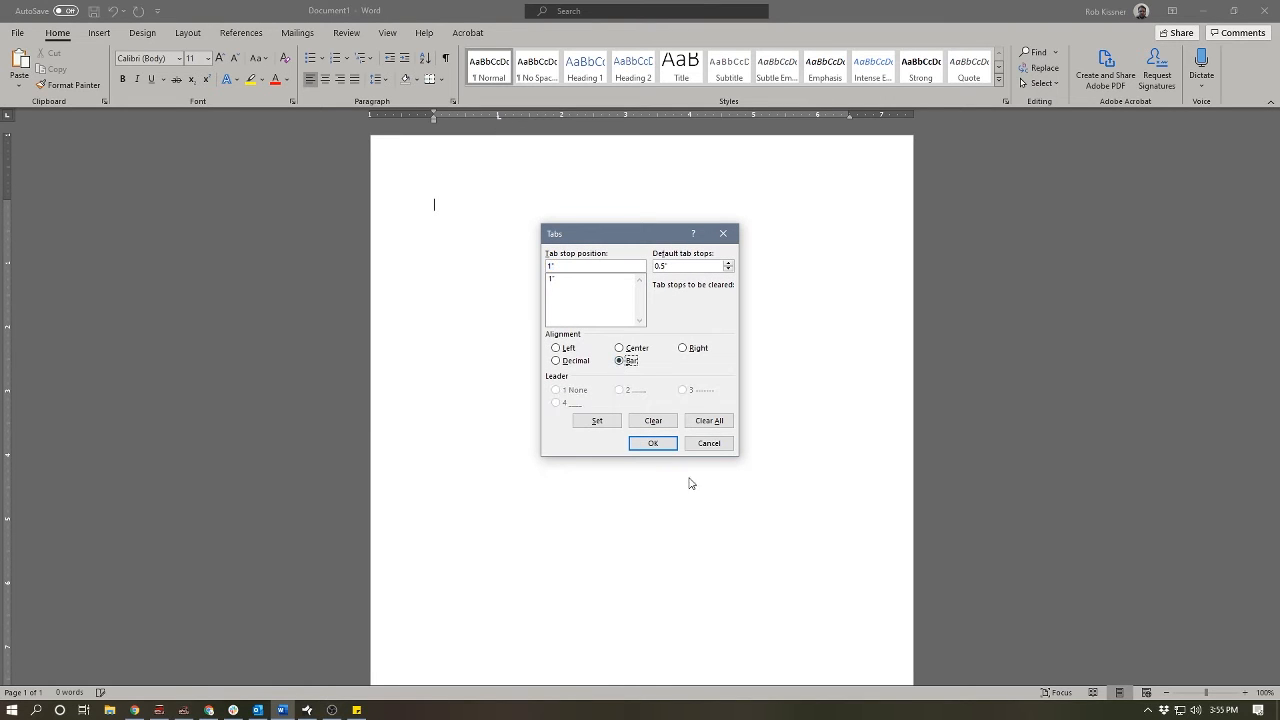
Confirm the bar tab stop so a vertical line appears on the first line.
left_click(652, 444)
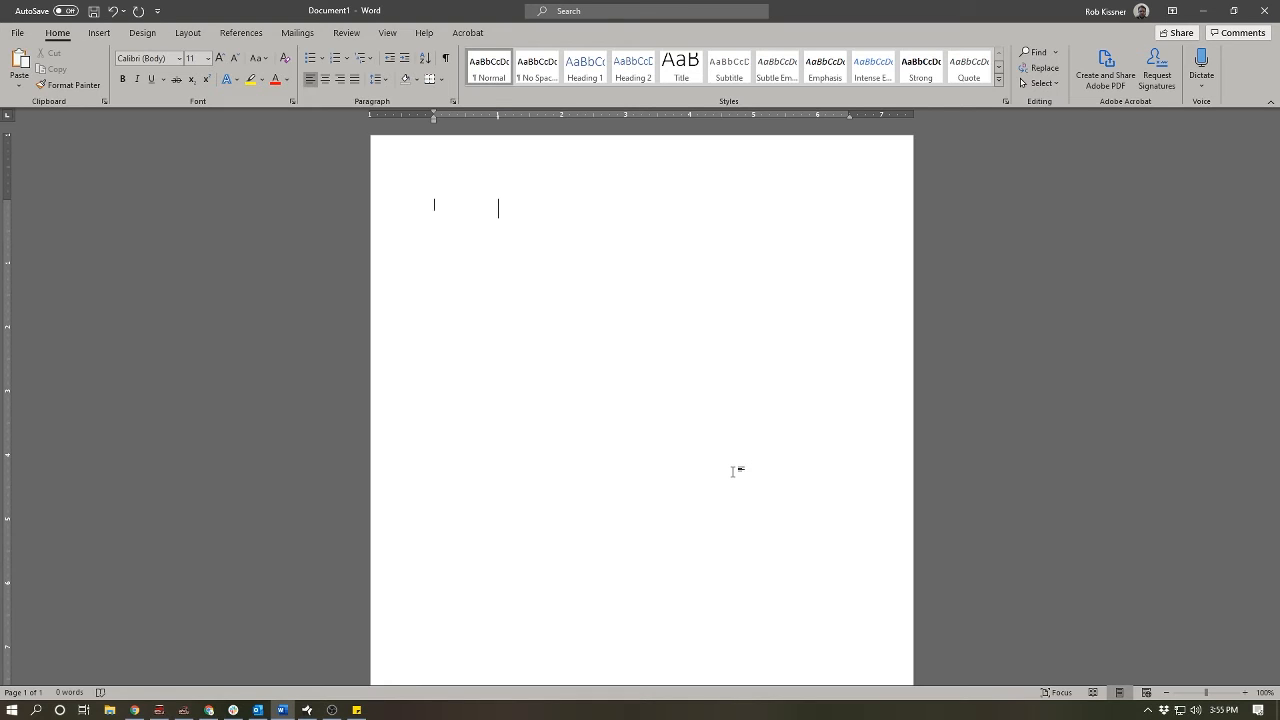
Enter the date 3/12/2020 with a line of notes beside the vertical bar.
type("3/1")
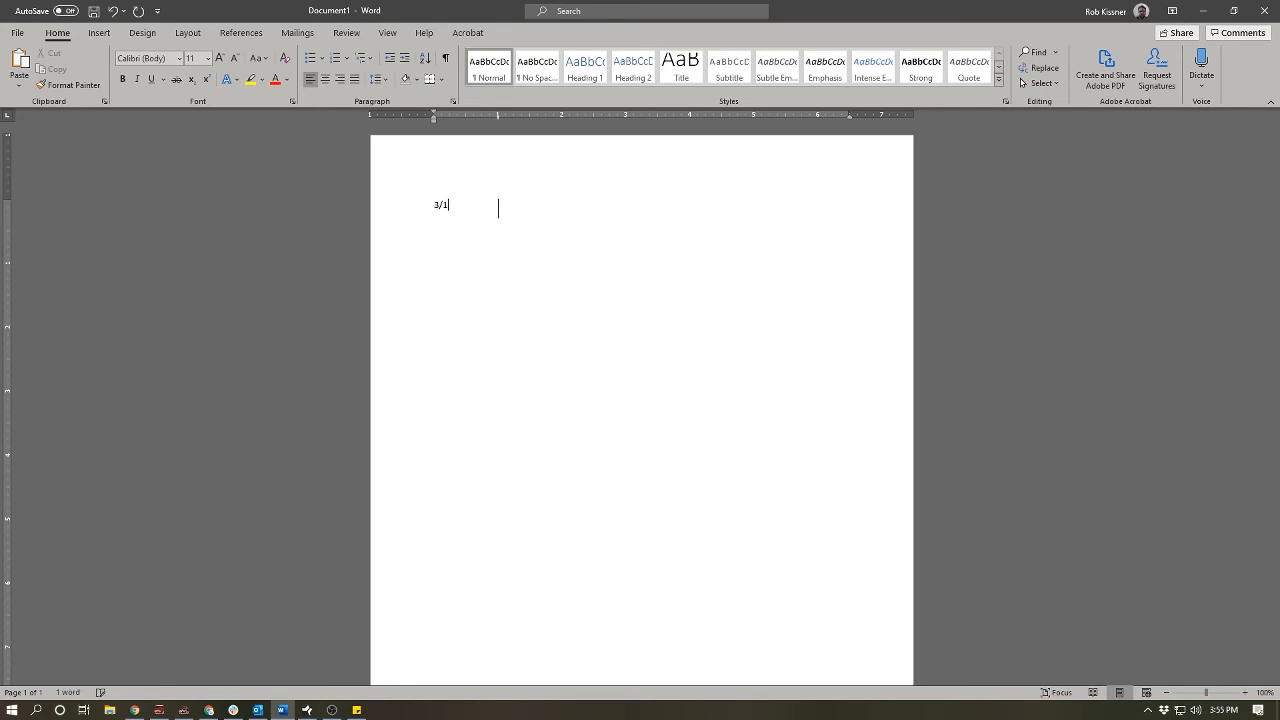
type("2/2020")
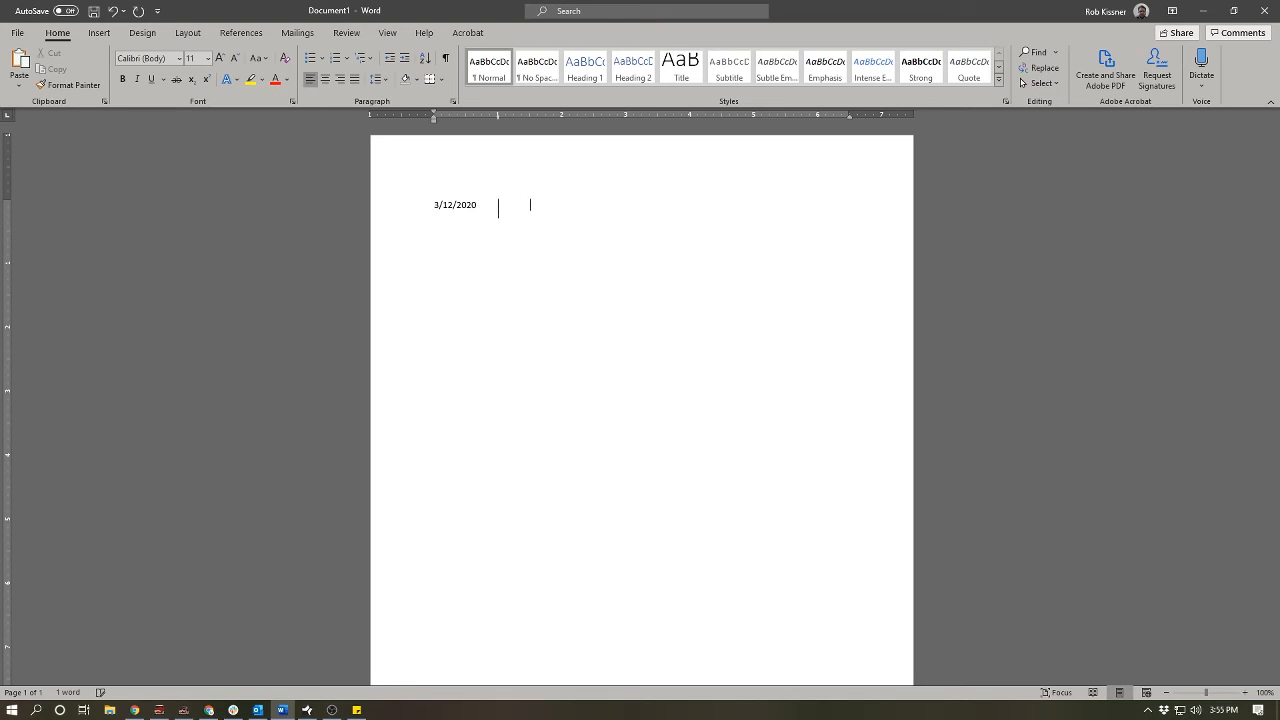
type("lskdjhsd kljh akdsjh akjsdh aksdjhf lkasjdhf lkjdhf kjsd")
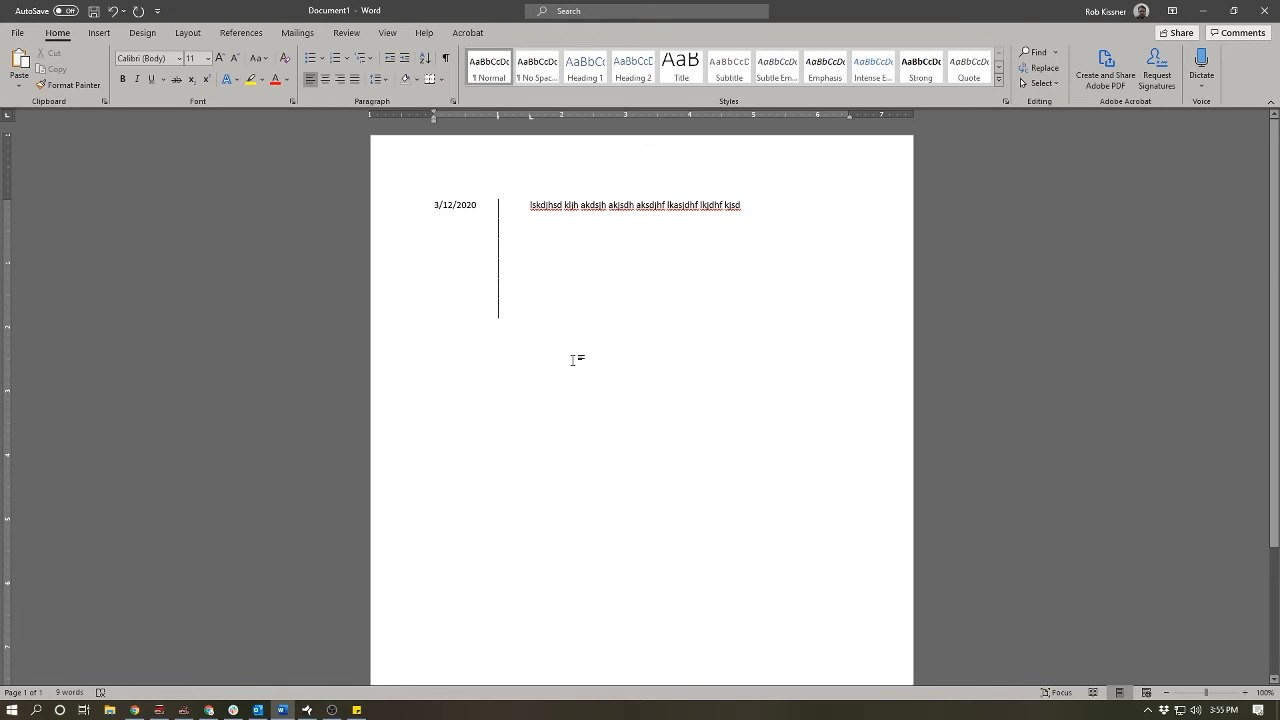
Enter the date 3/06/2019 with several lines of text stacked beside the bar.
type("3")
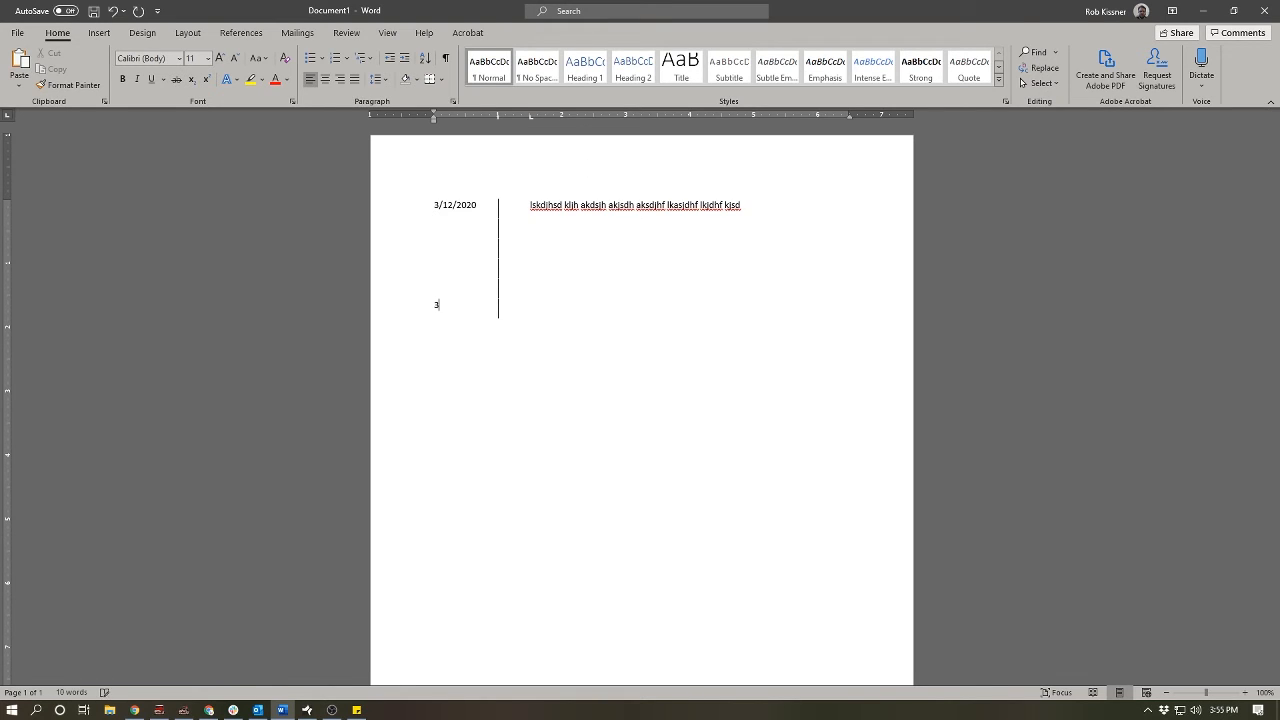
type("/06/")
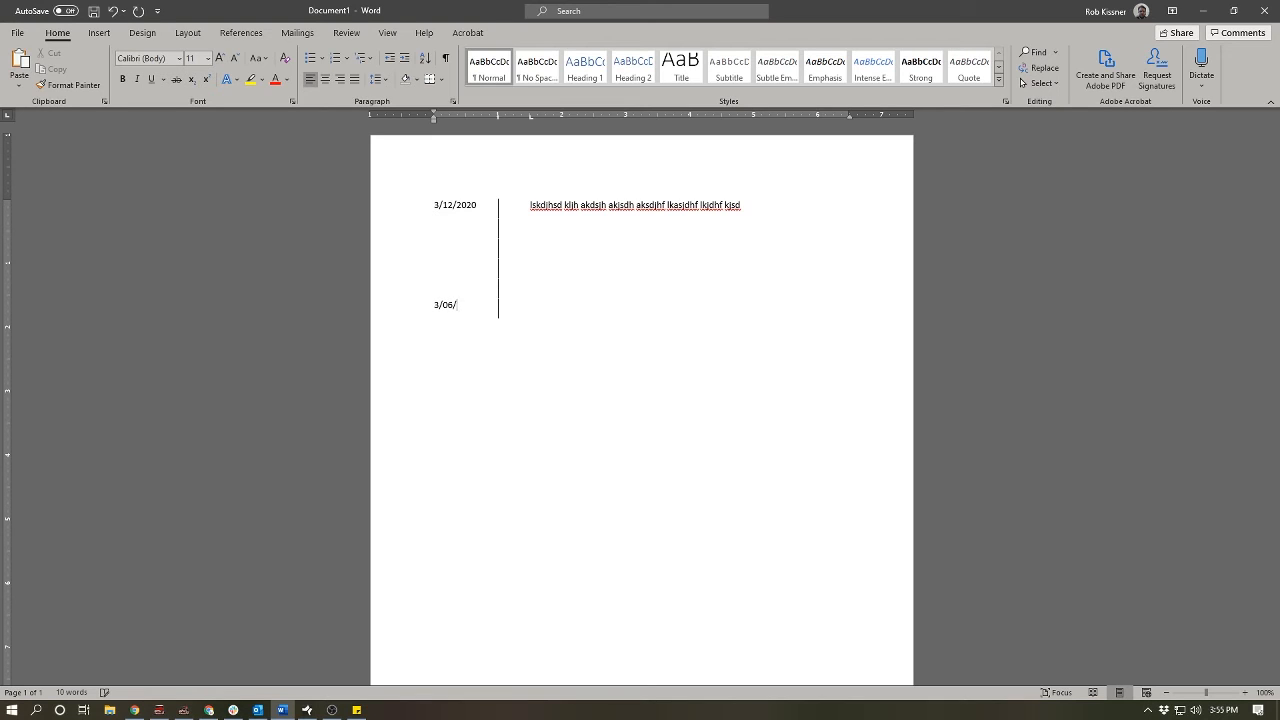
type("2019")
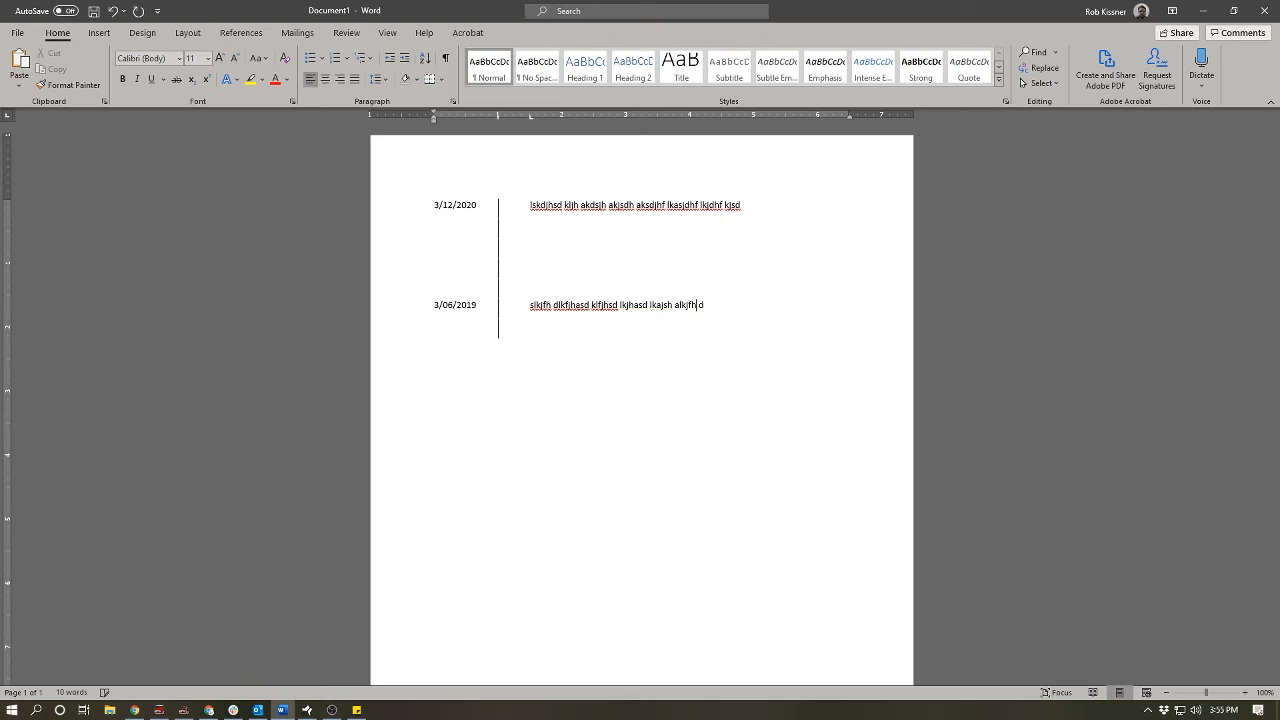
type("Askl")
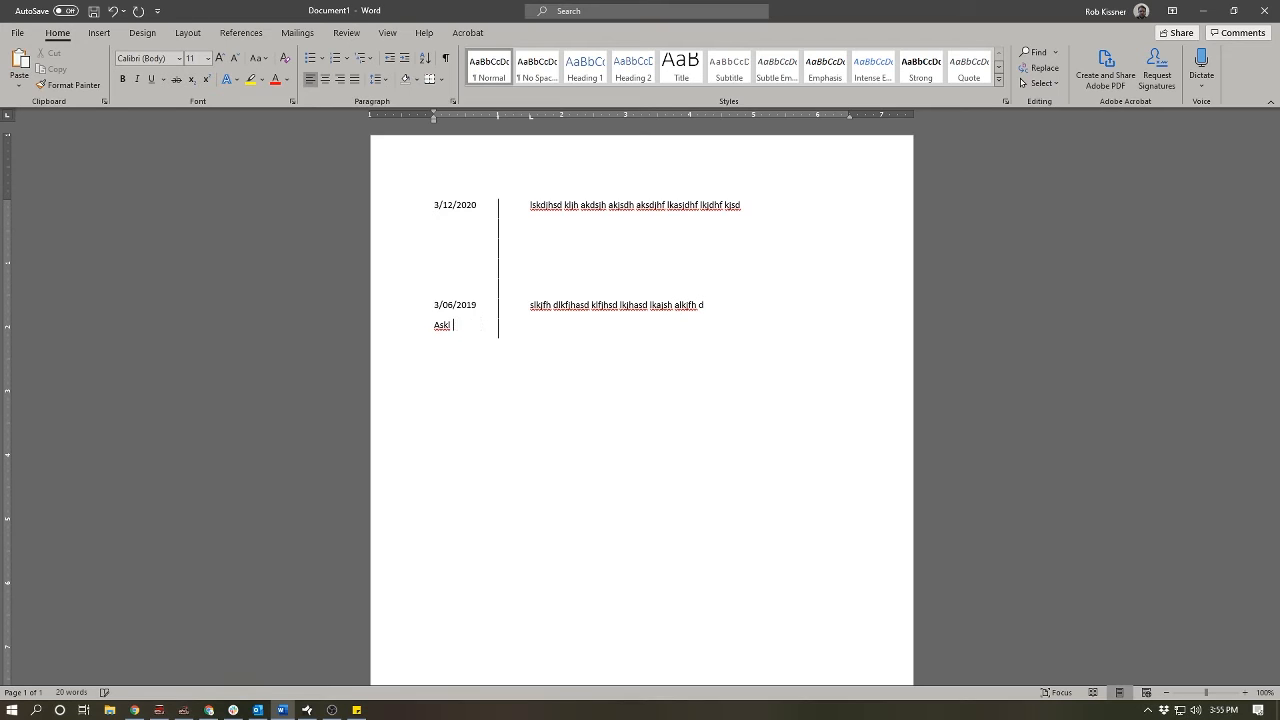
key("backspace")
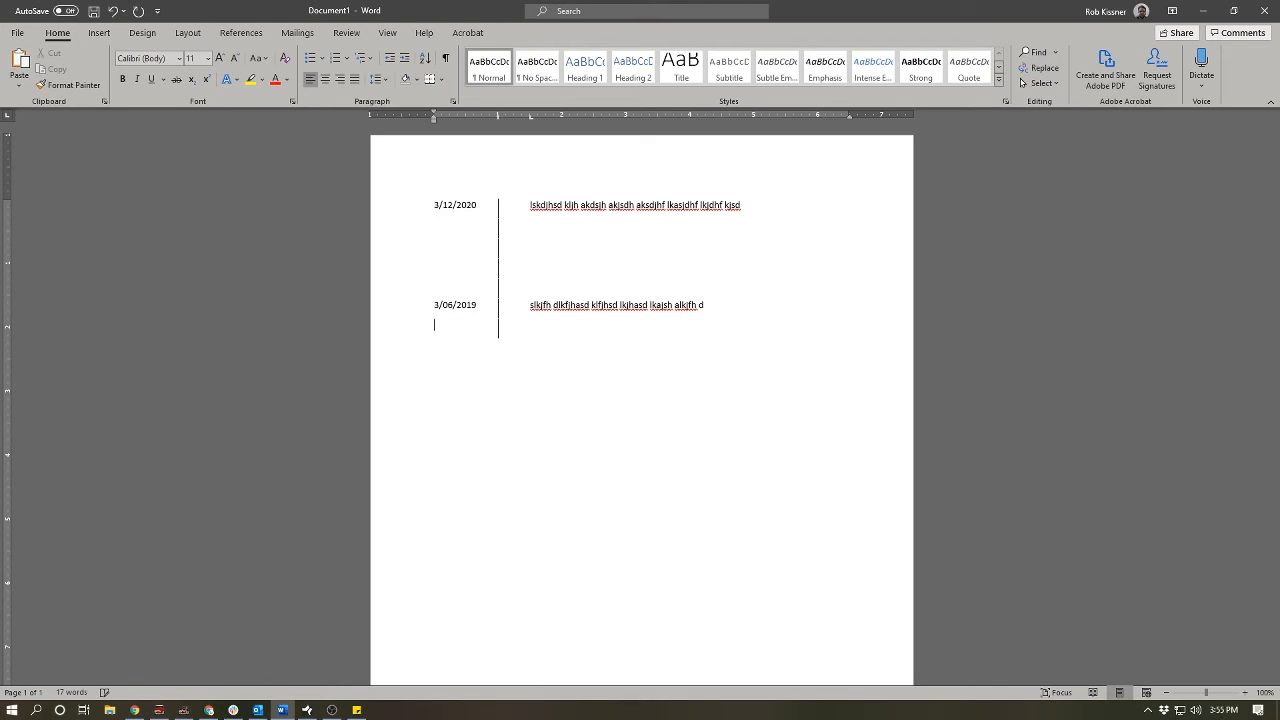
type("Jkhkdjhkfjhdkfjhdf")
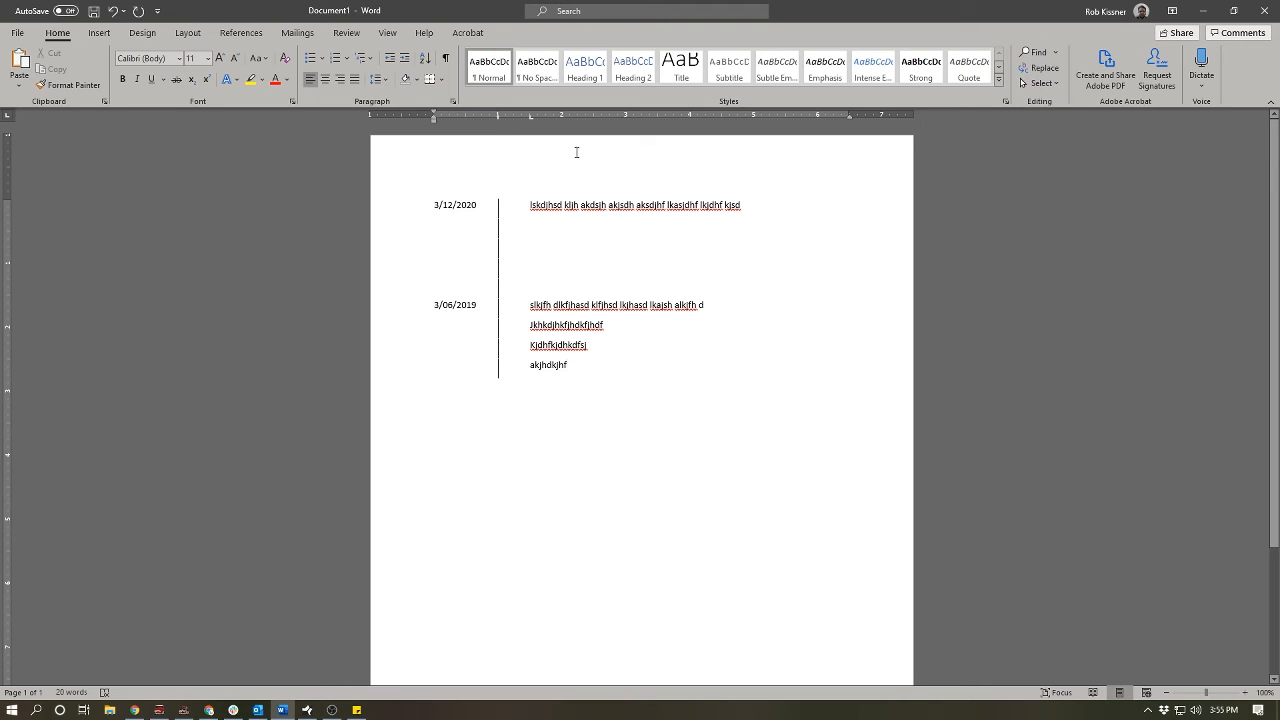
mouse_move(660, 418)
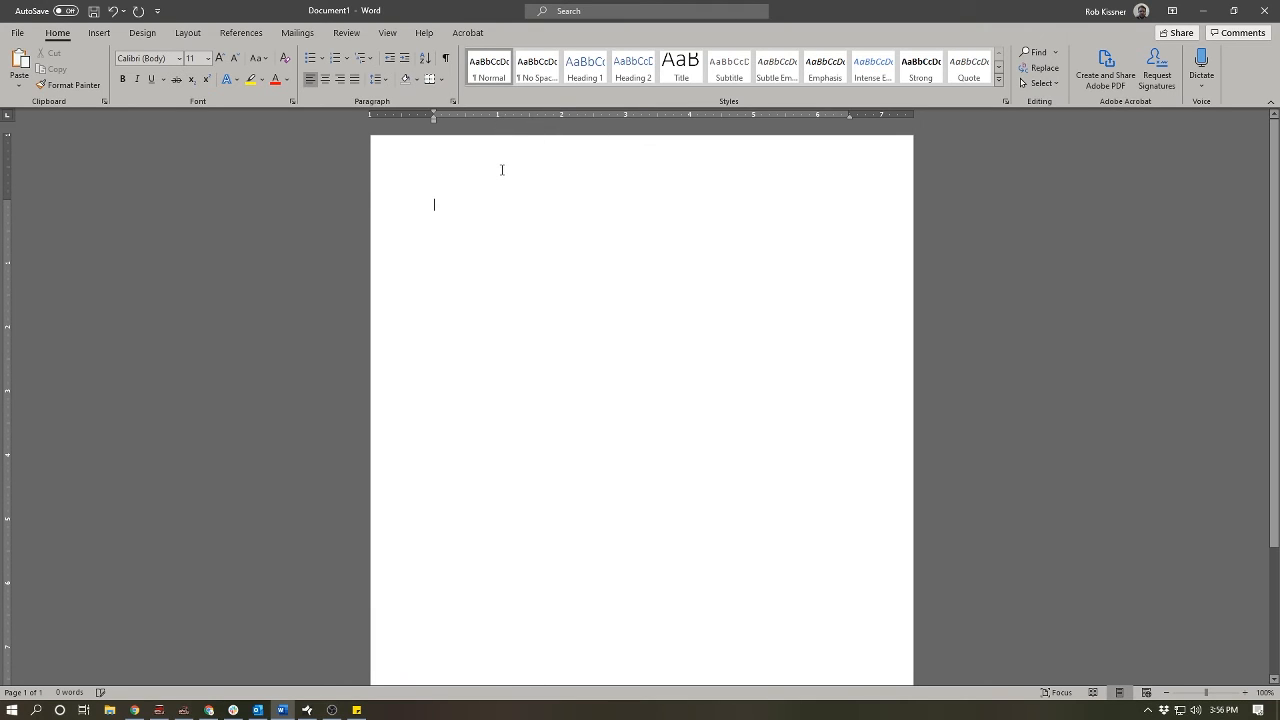
mouse_move(708, 144)
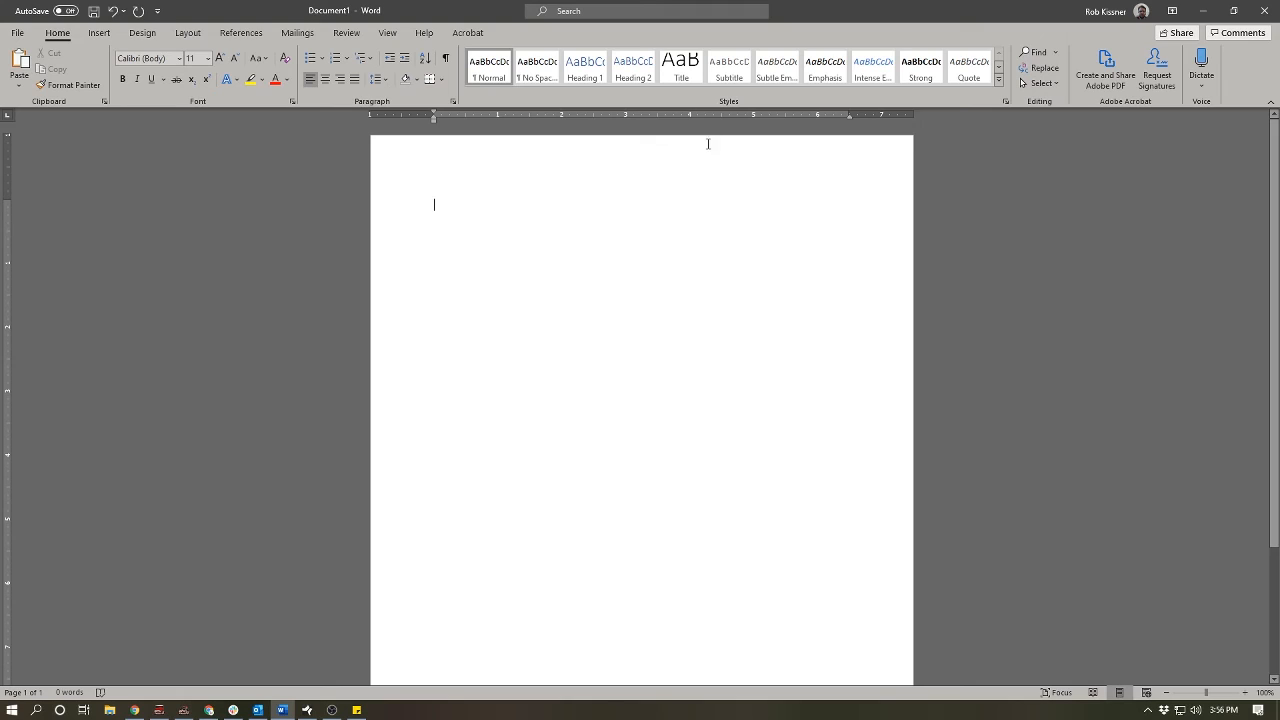
mouse_move(722, 124)
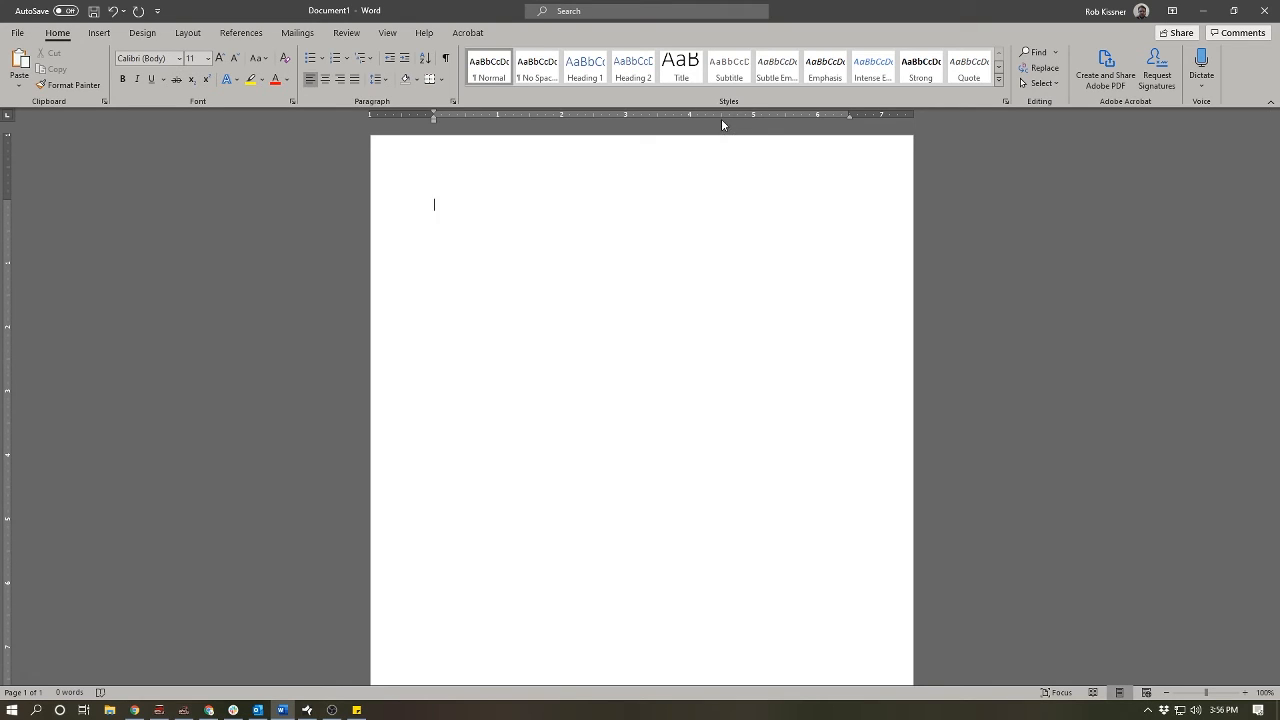
mouse_move(768, 240)
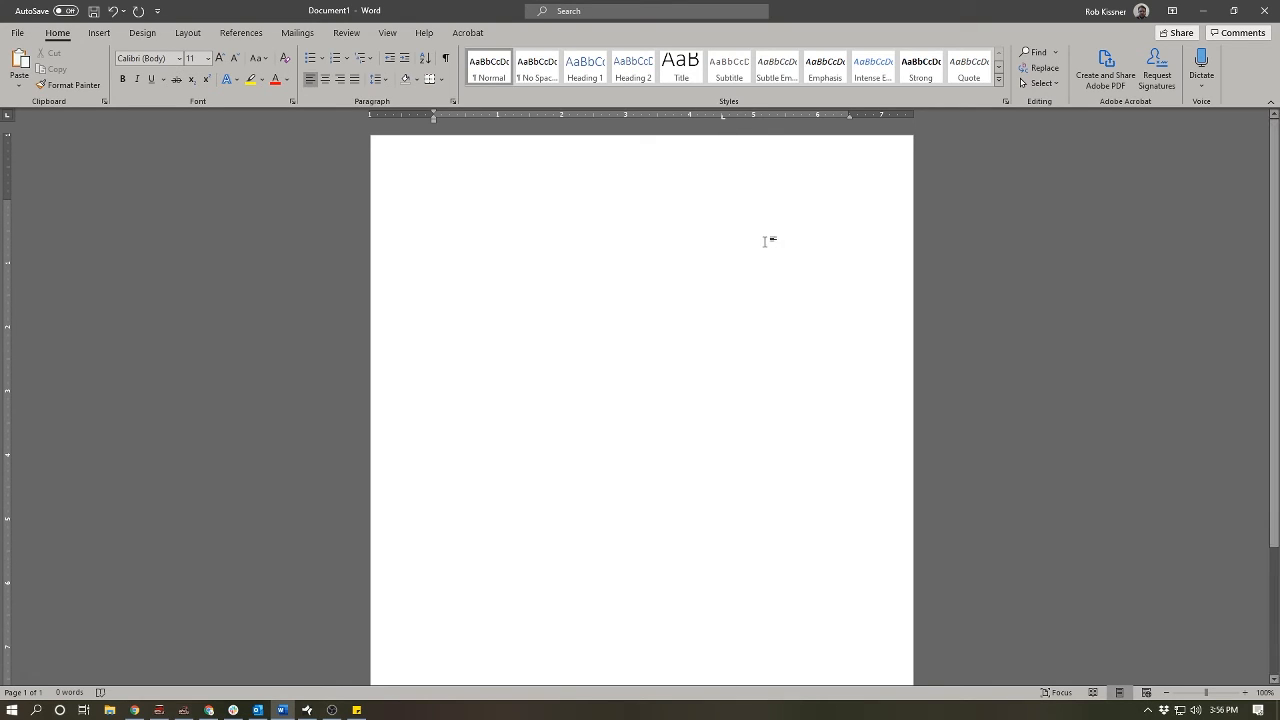
mouse_move(718, 200)
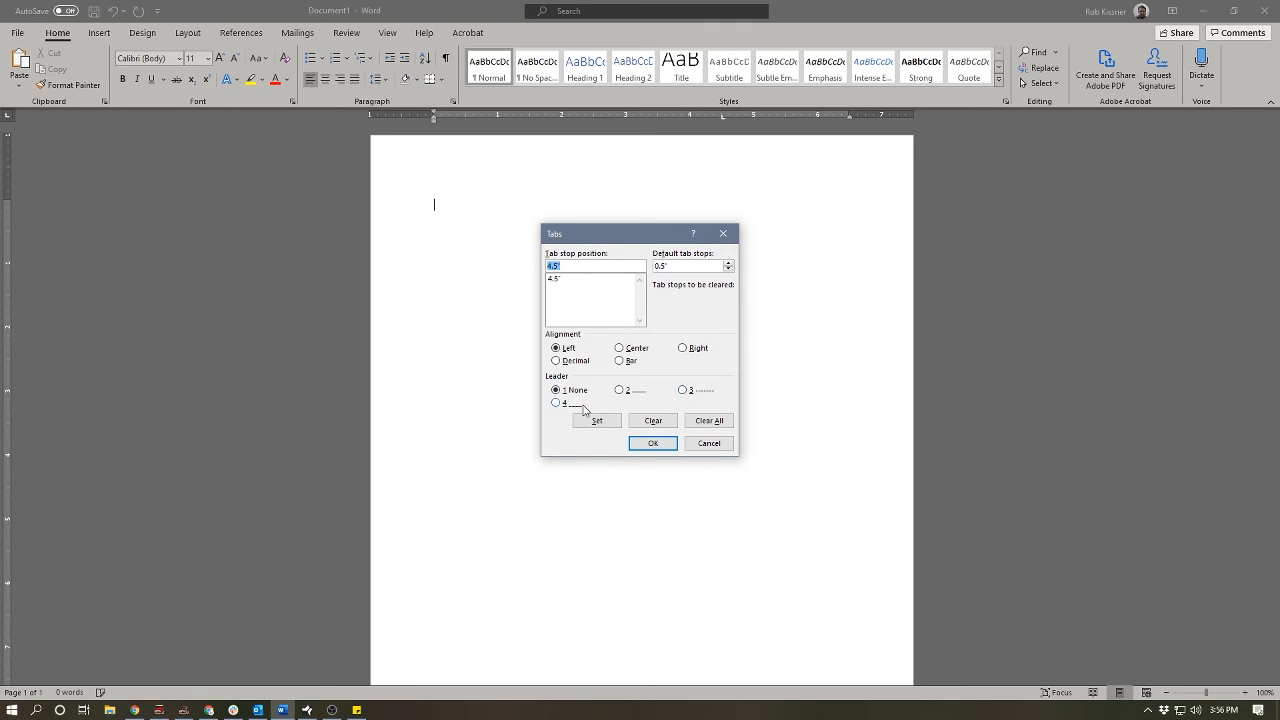
Set the 4.5" left tab stop with a dotted leader and apply it.
left_click(620, 390)
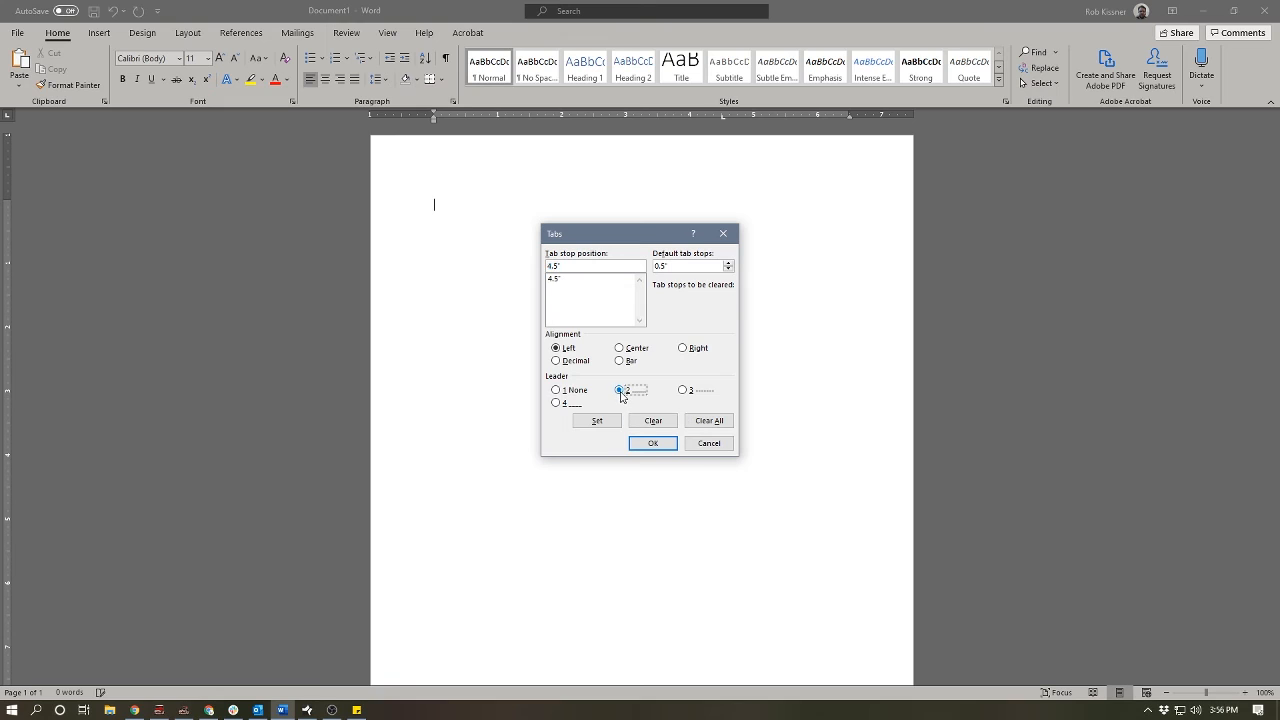
left_click(652, 444)
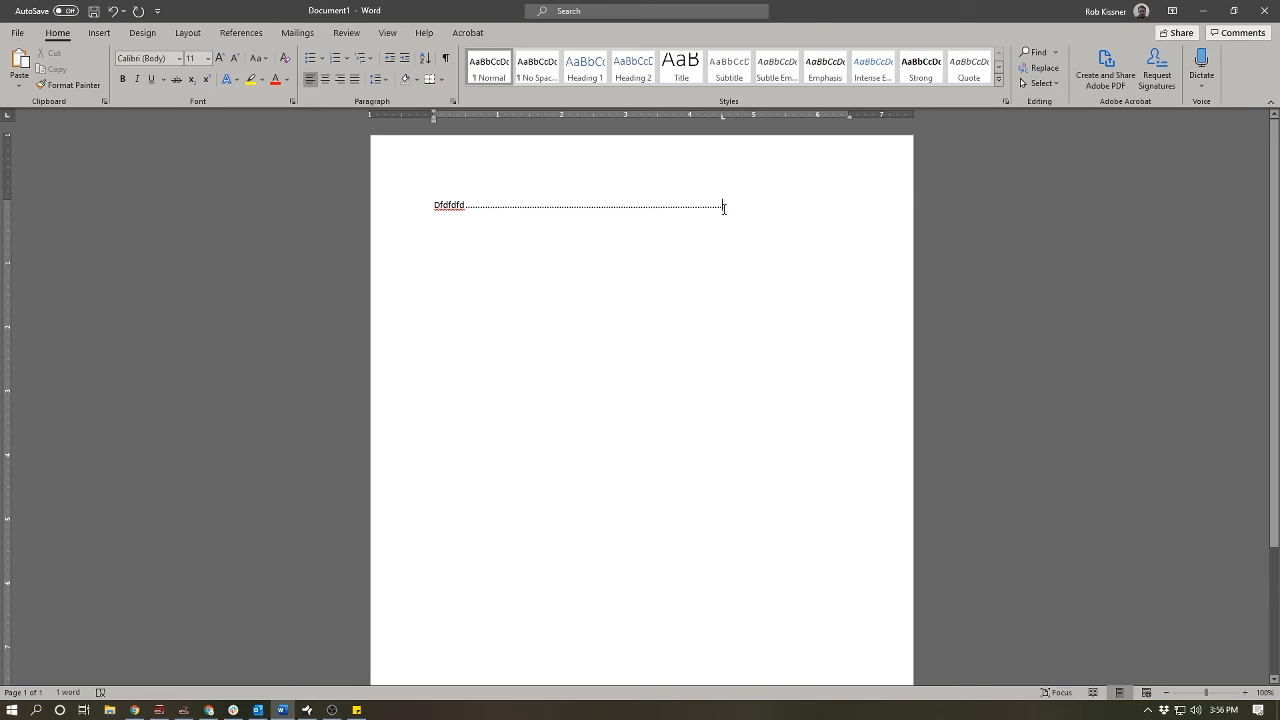
Type a leadered line, change its leader to a solid underscore, and start a new line.
type("dfdfdf")
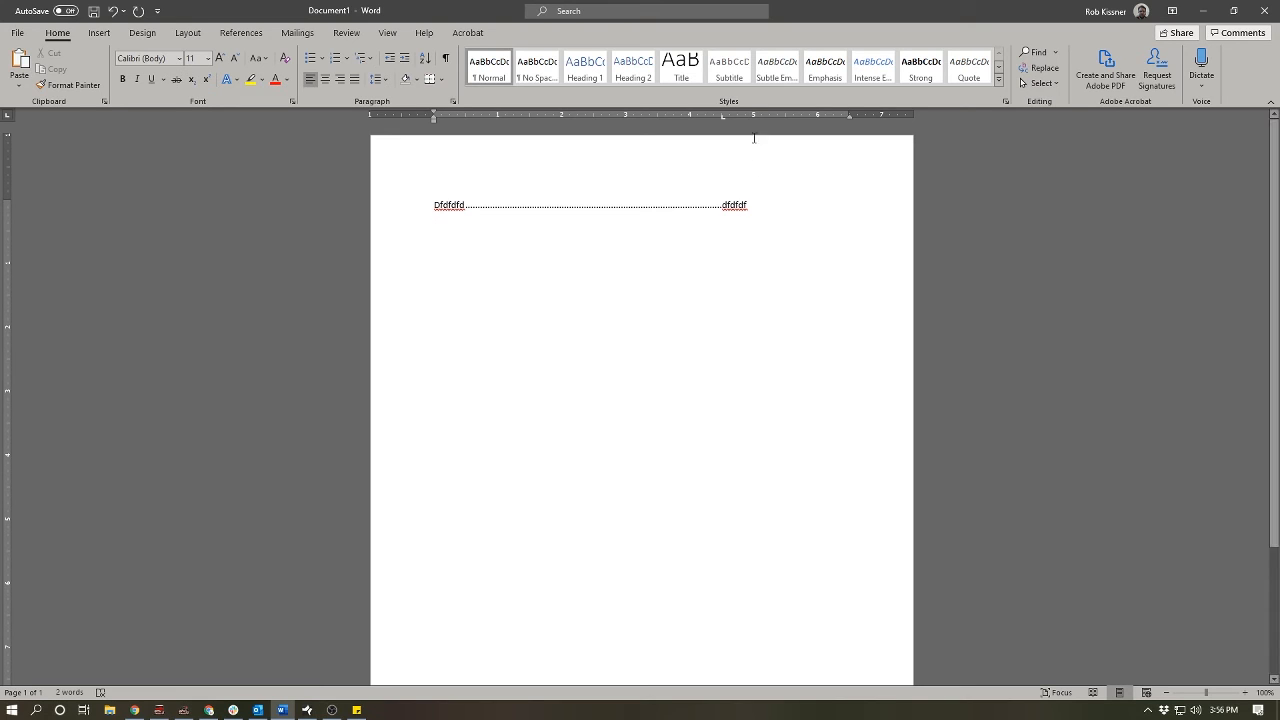
triple_click(590, 204)
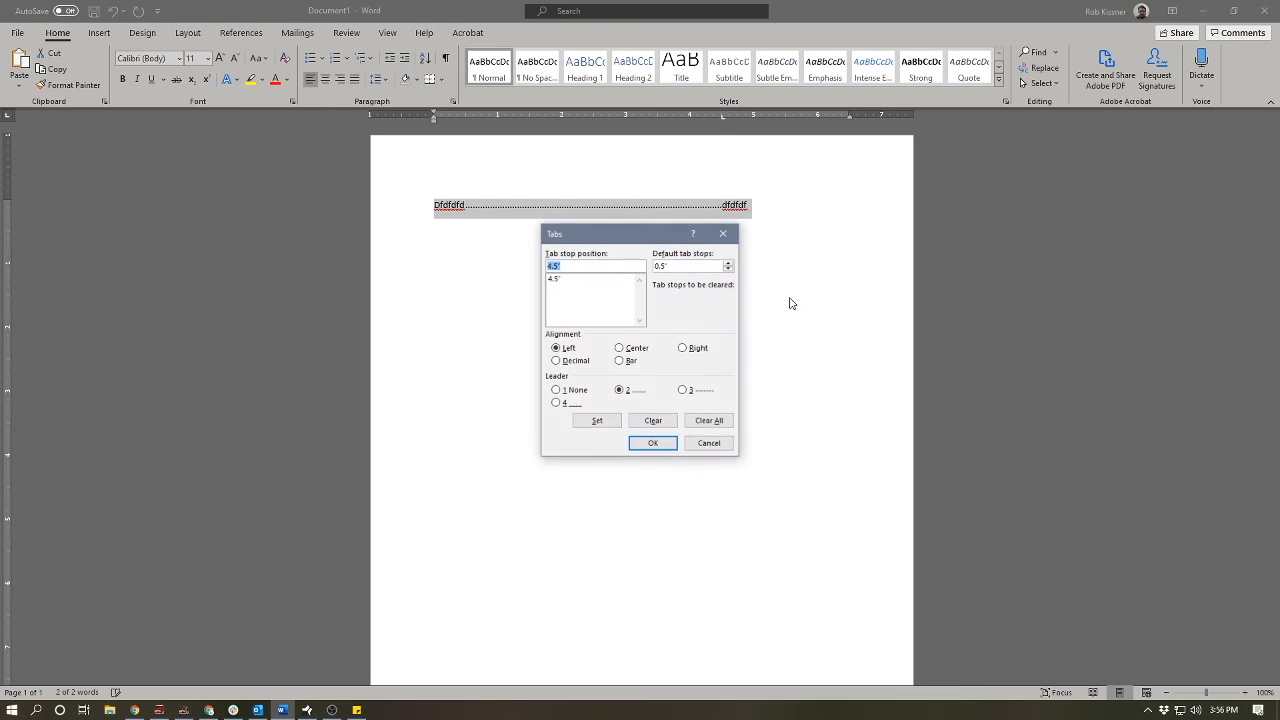
left_click(652, 444)
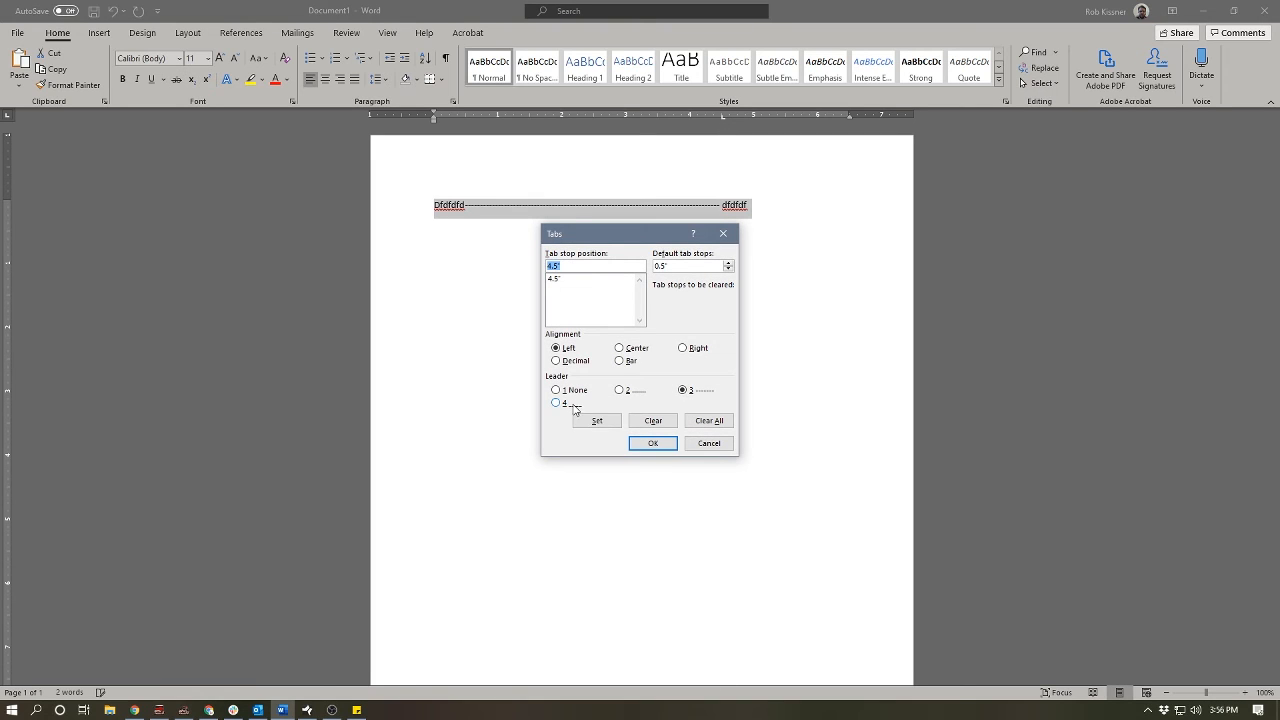
left_click(652, 444)
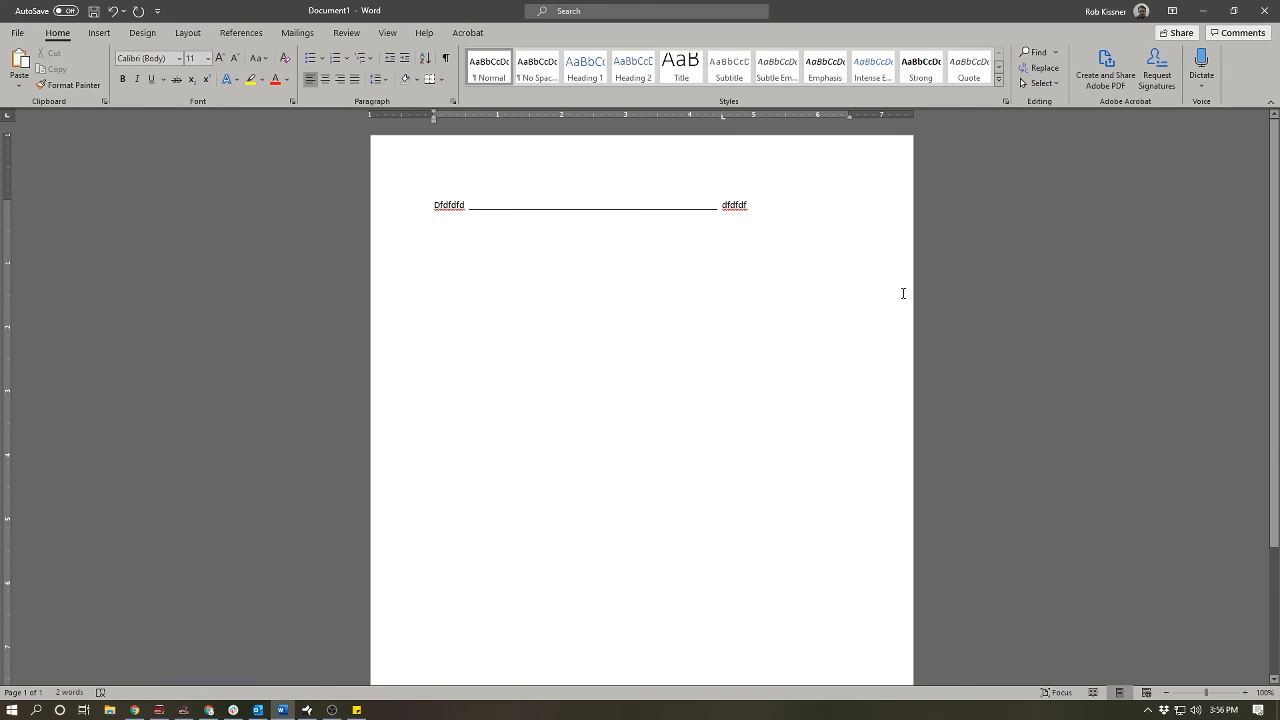
key("enter")
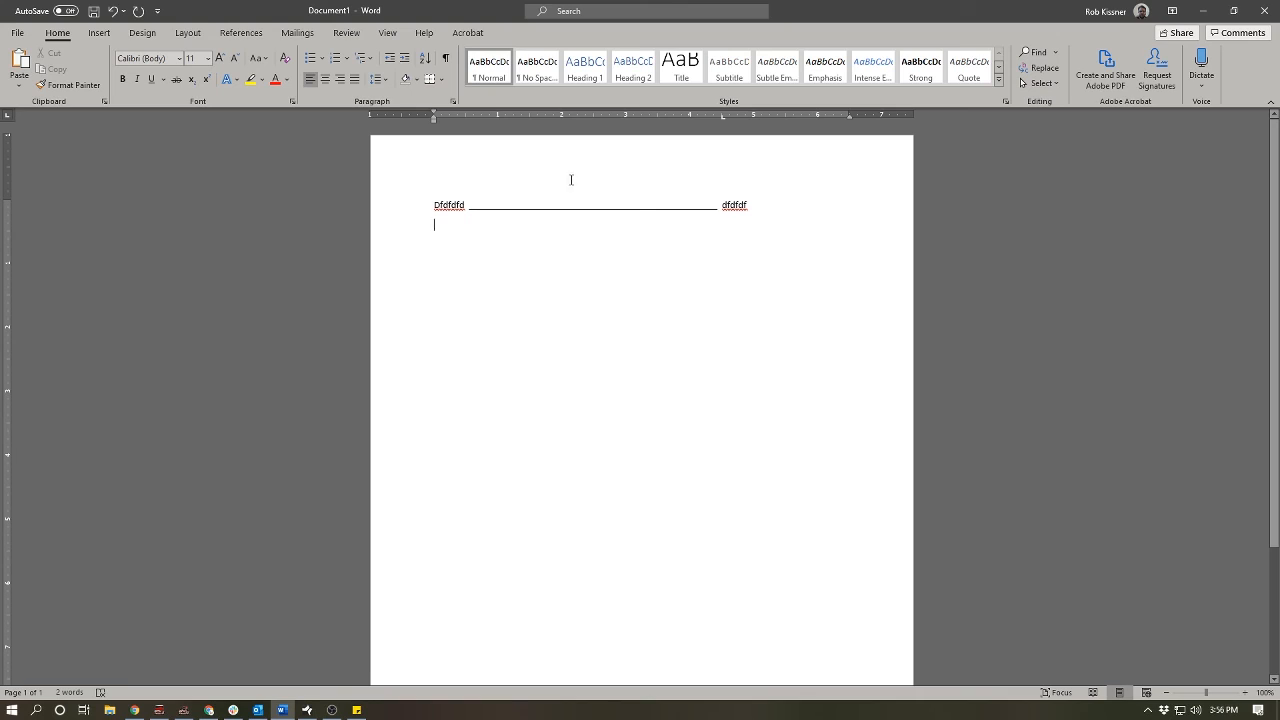
mouse_move(800, 198)
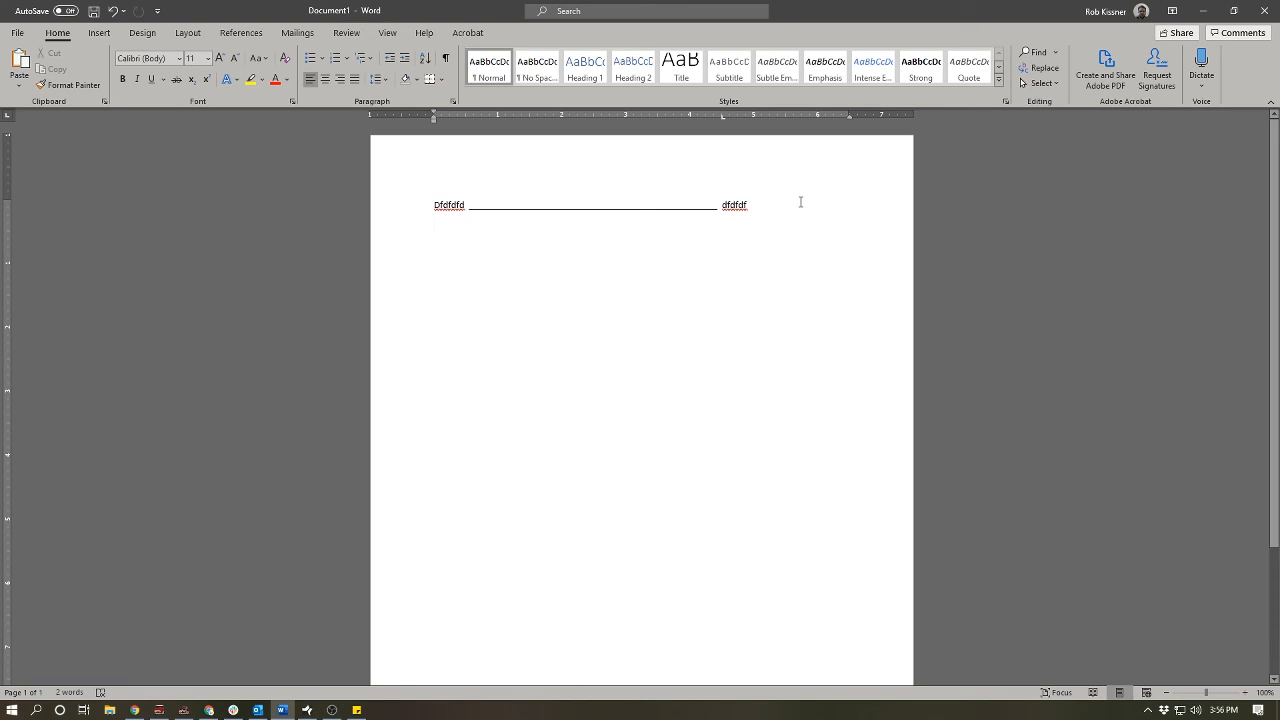
Type 'Lkdjf' and 'lksdjf' separated by an underscore-filled tab gap.
type("Lkdjf")
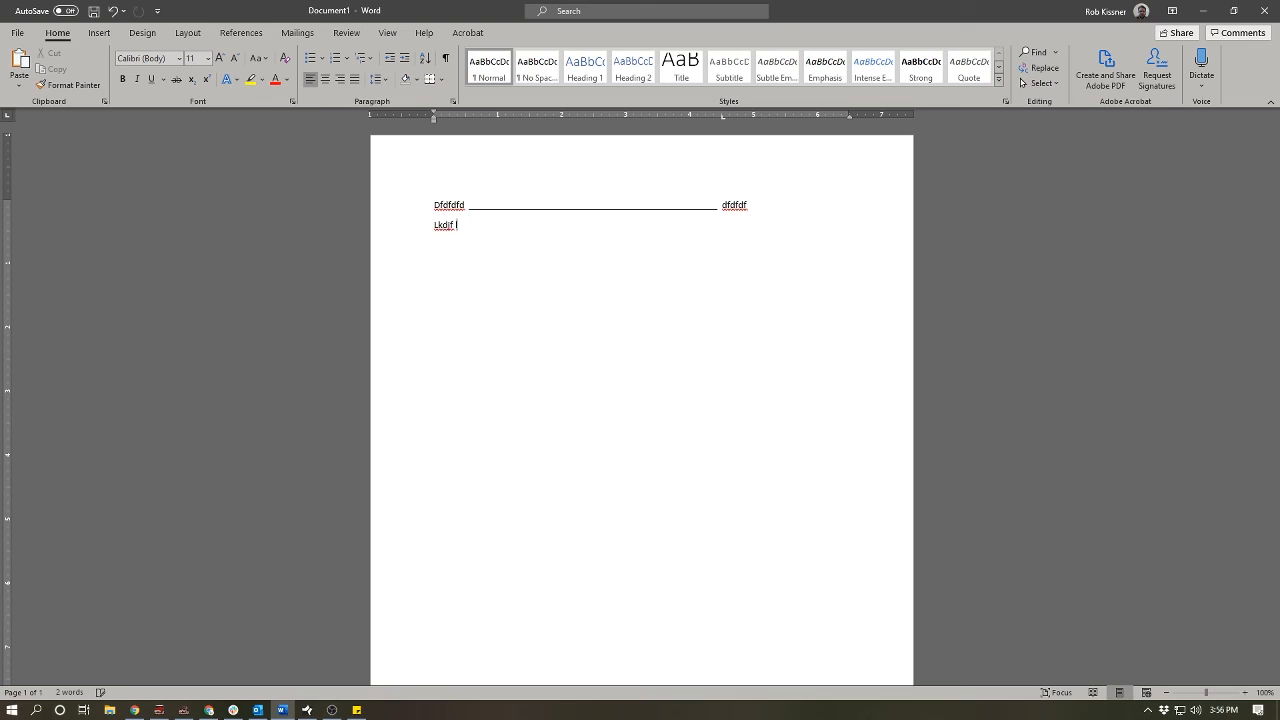
type("lksdjf _____")
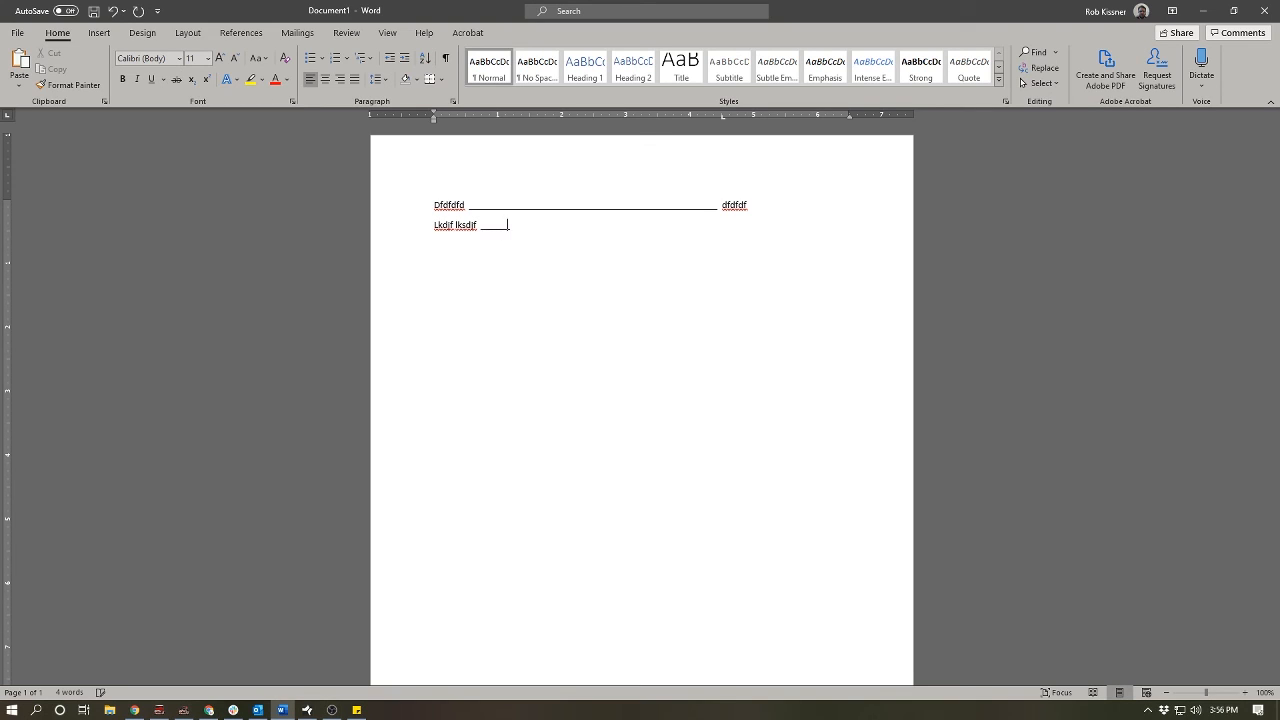